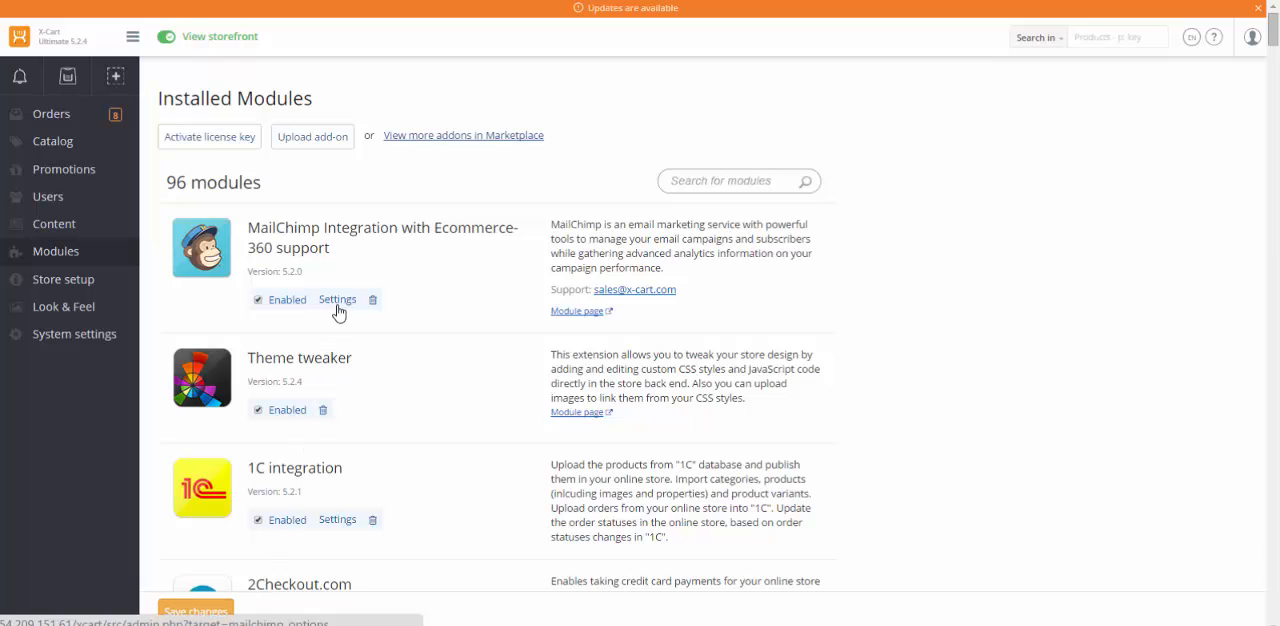
# Open the MailChimp Integration module settings and follow the 'here' link to the MailChimp account
pyautogui.click(337, 299)
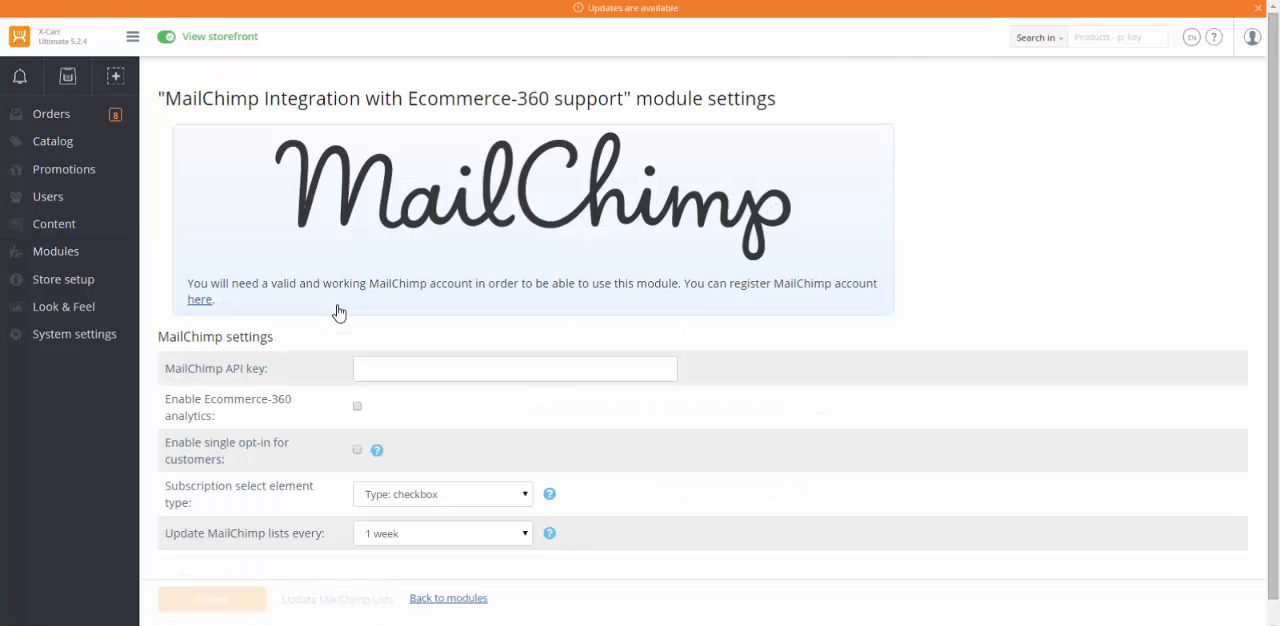
pyautogui.click(515, 368)
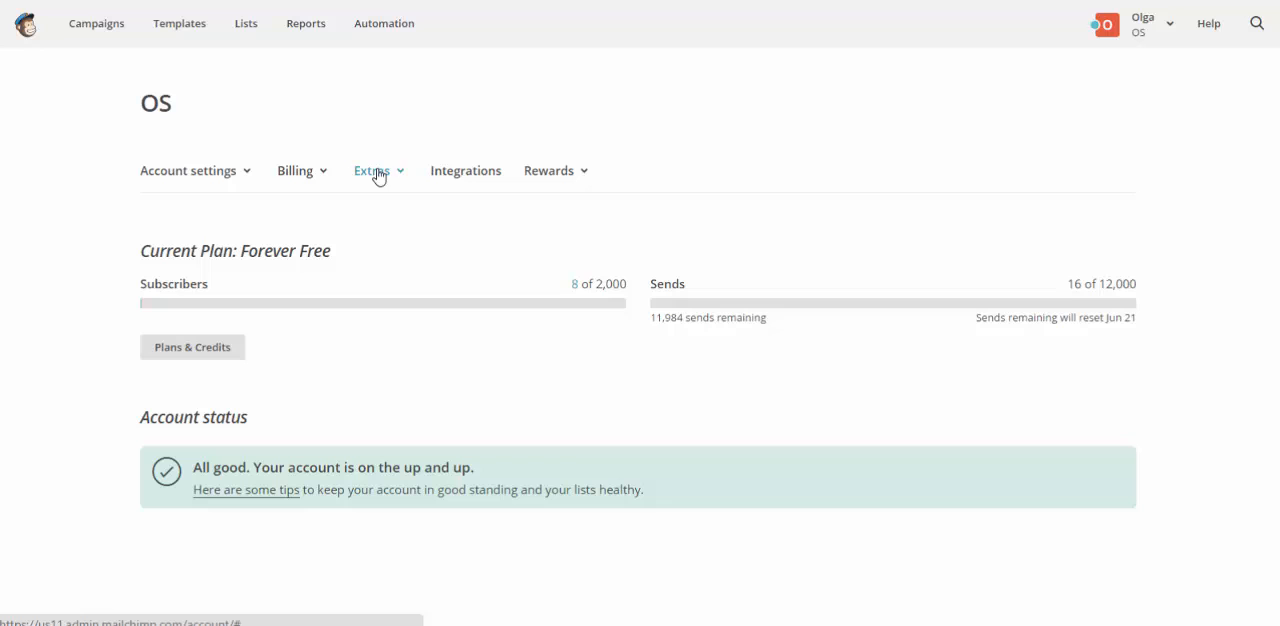
# Create a new API key under Extras > API keys and label it 'X-Cart'
pyautogui.click(372, 170)
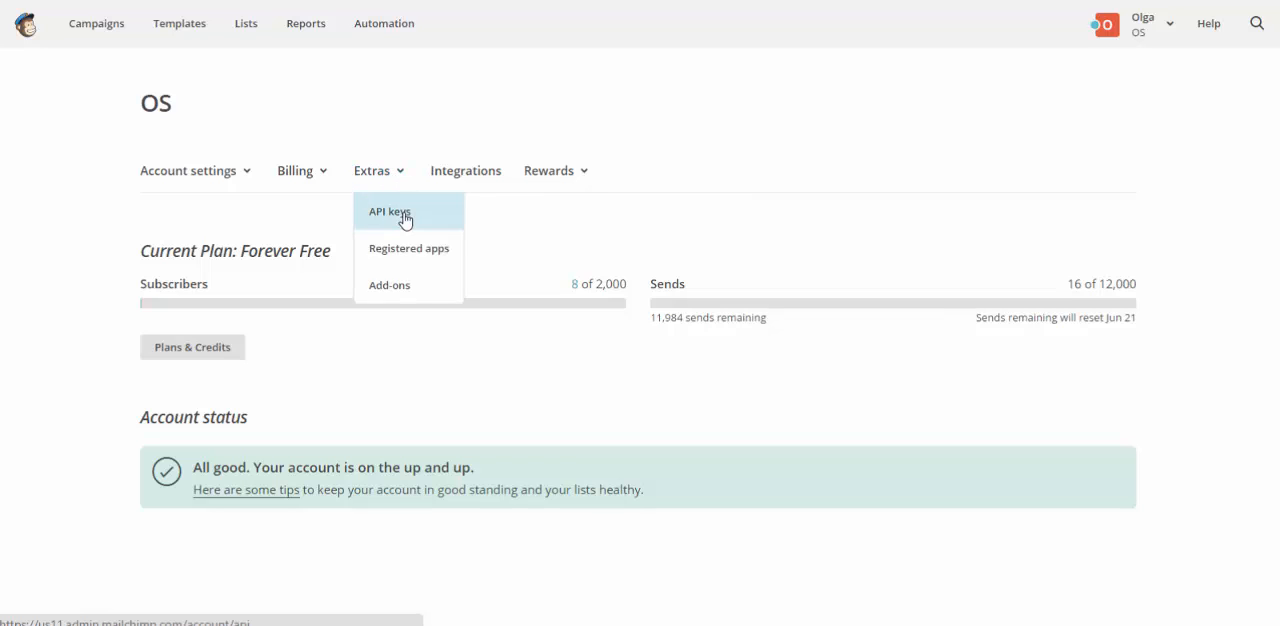
pyautogui.click(389, 211)
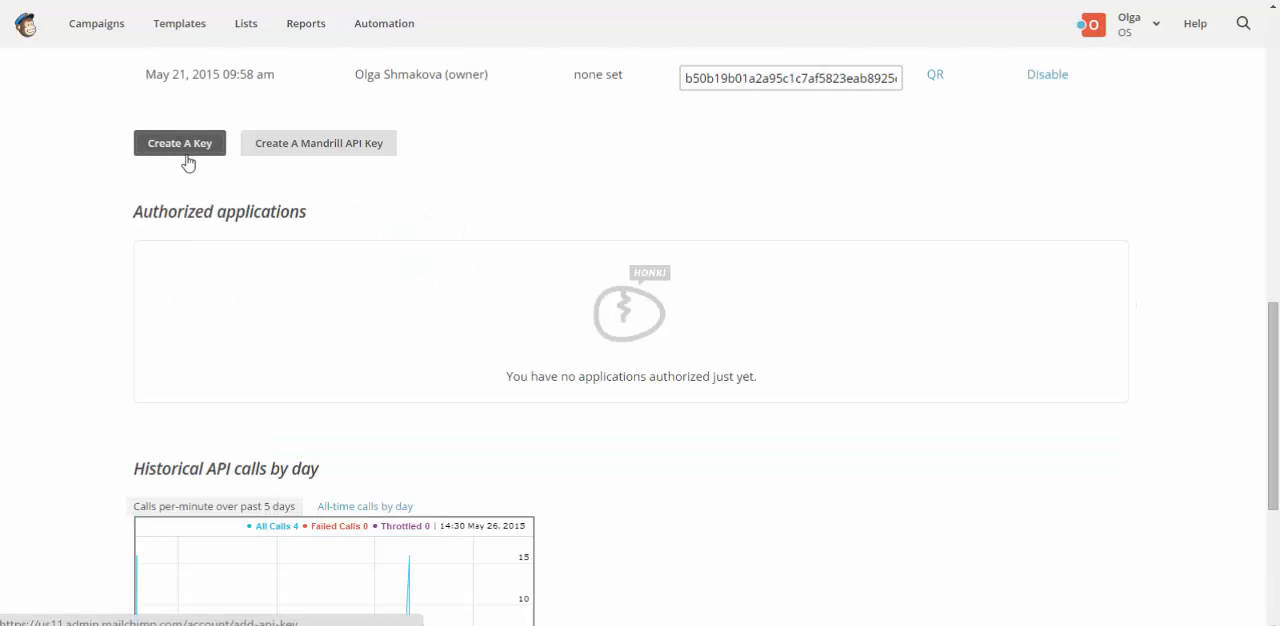
pyautogui.click(179, 142)
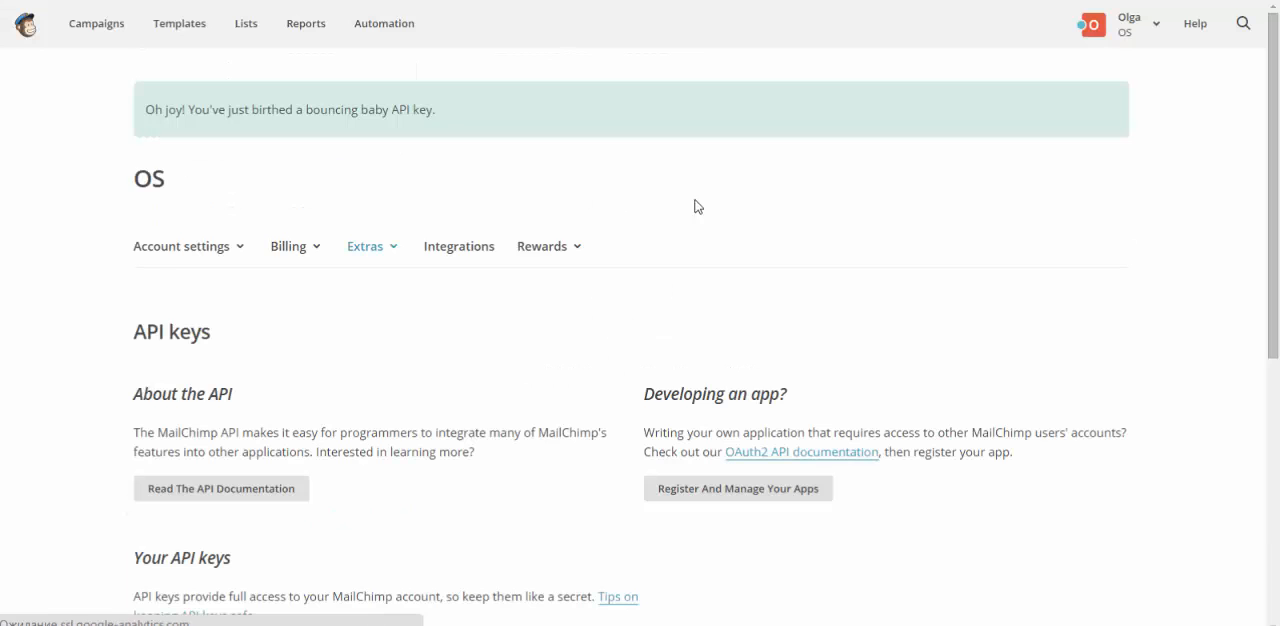
pyautogui.scroll(-3)
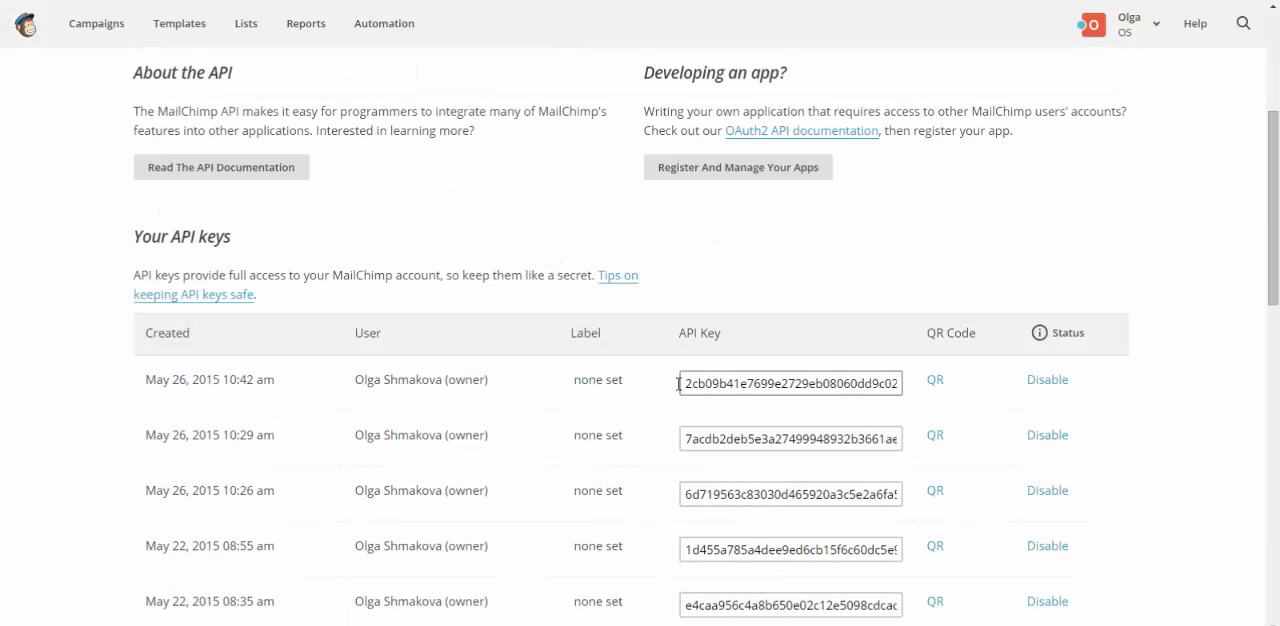
pyautogui.click(597, 379)
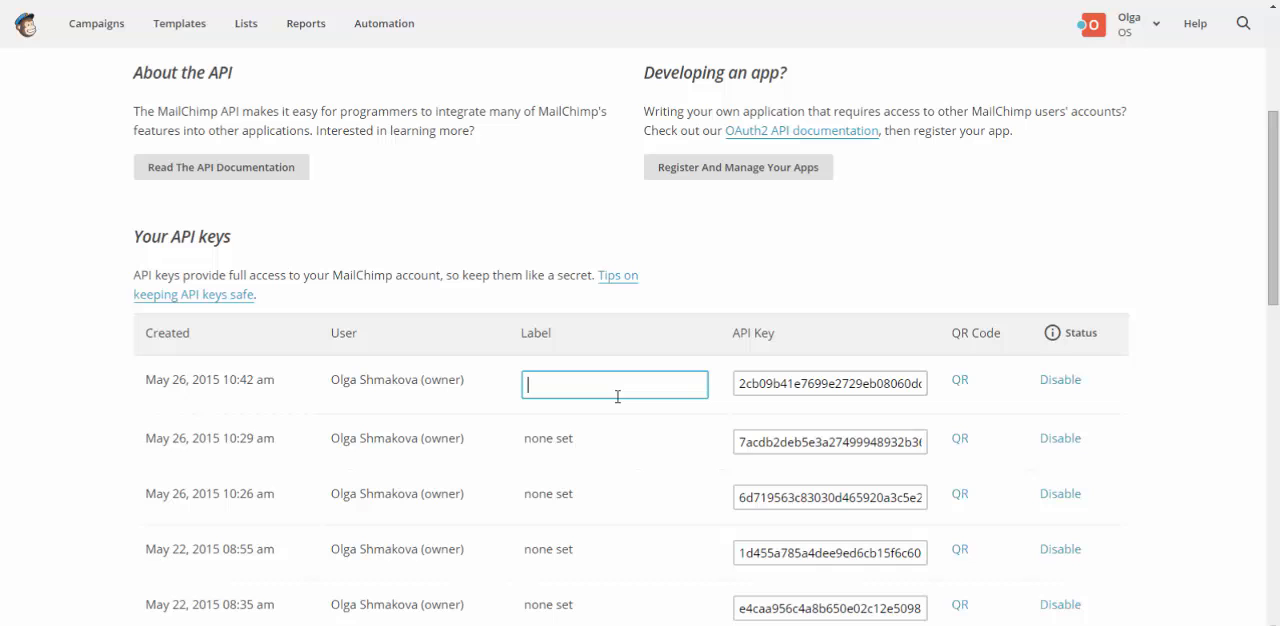
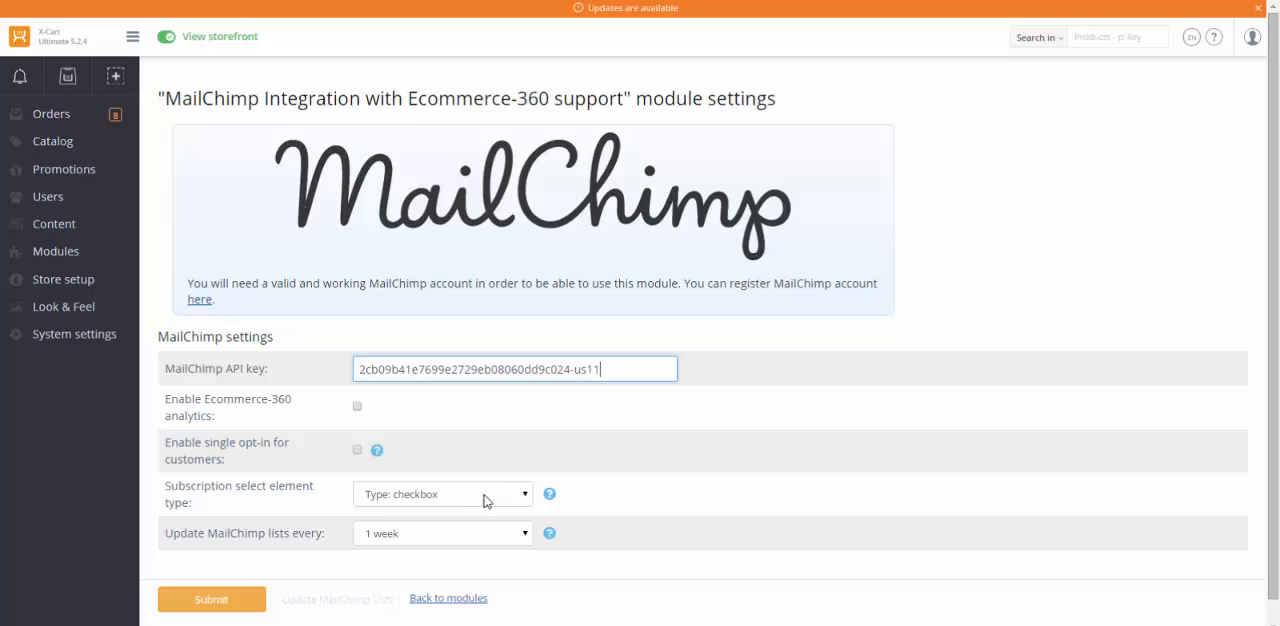
pyautogui.click(442, 493)
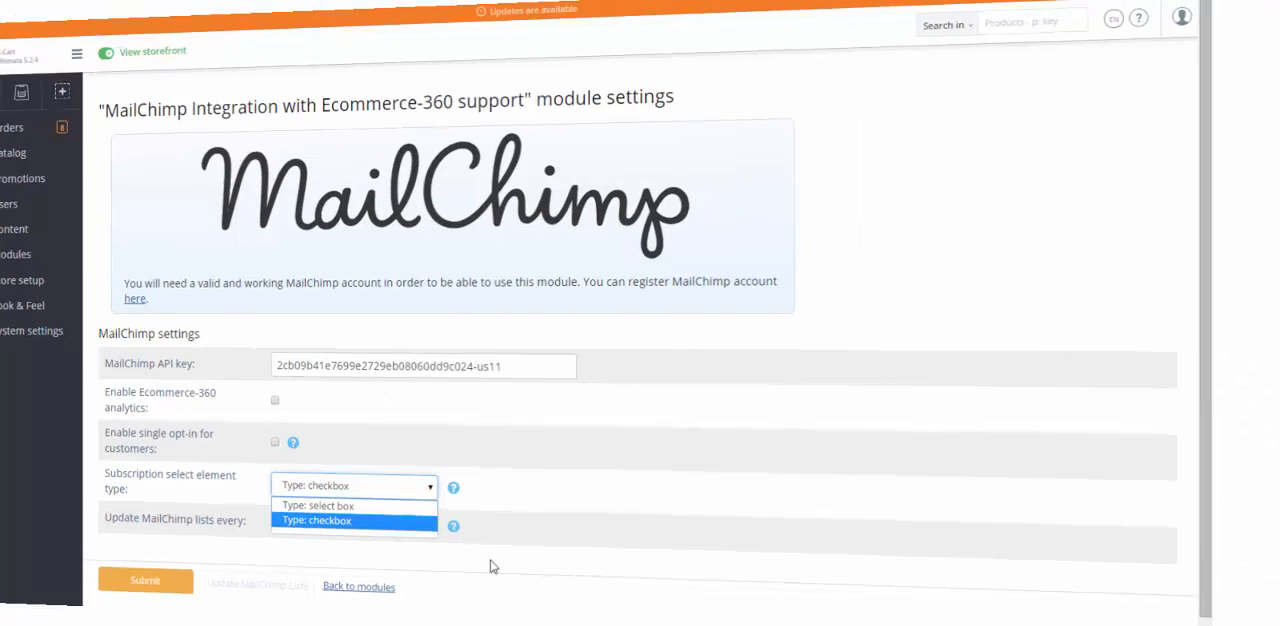
pyautogui.click(443, 530)
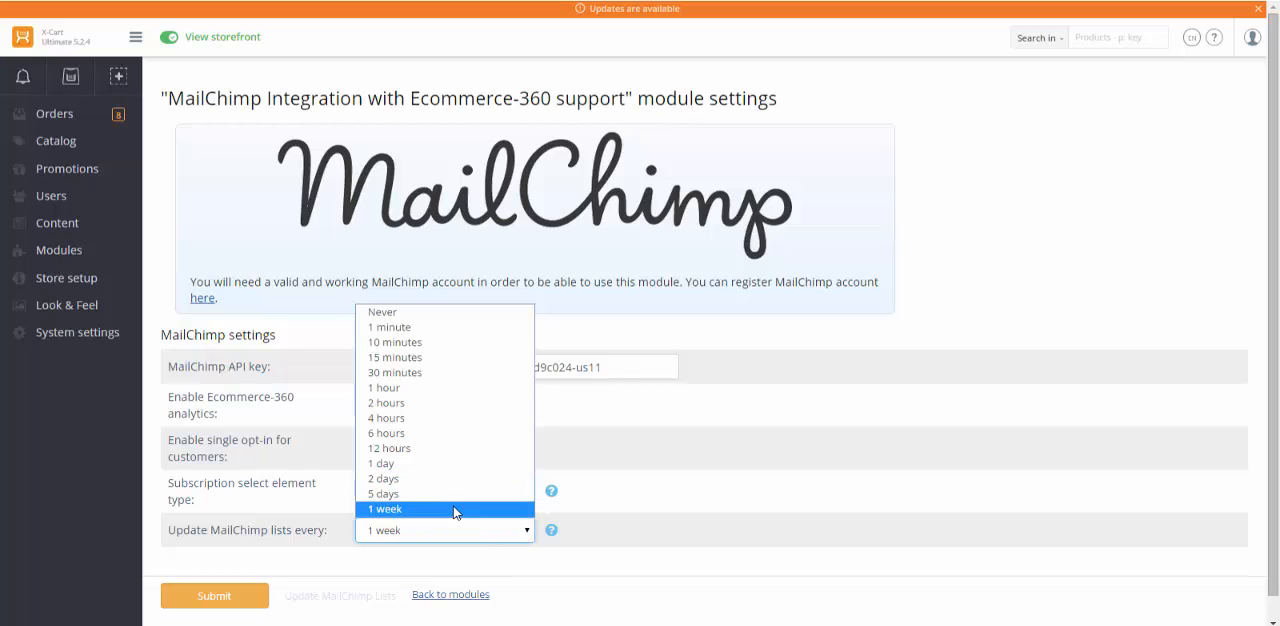
pyautogui.click(385, 509)
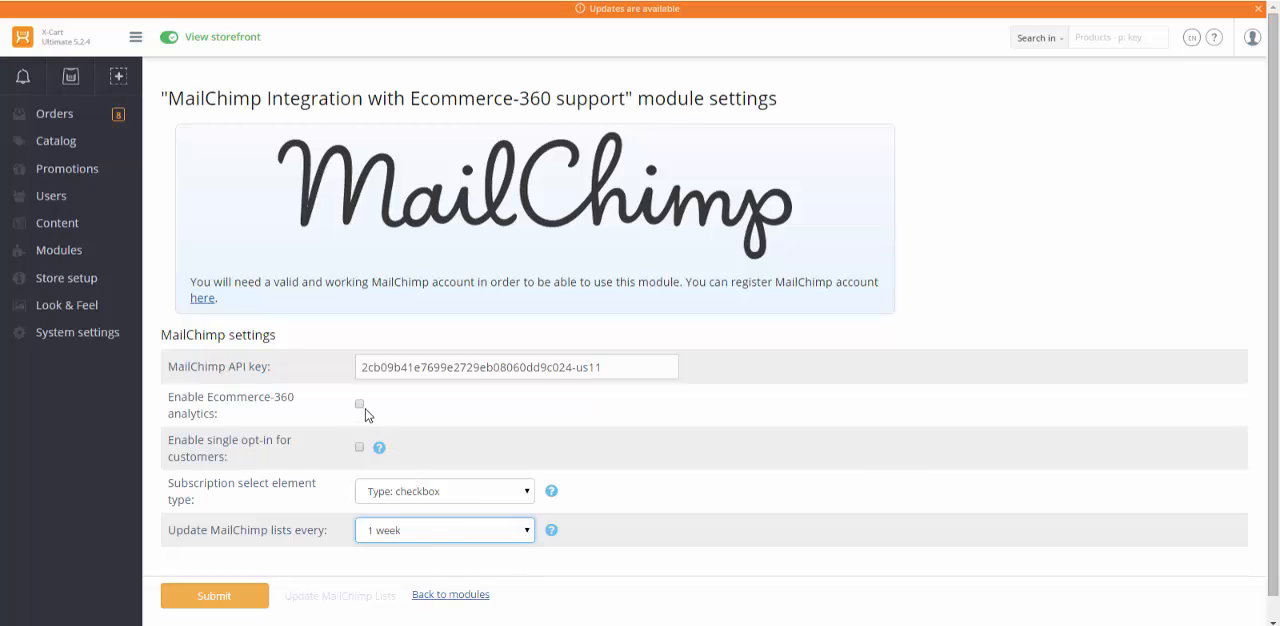
# Enable Ecommerce-360 analytics and submit the MailChimp module settings
pyautogui.click(359, 404)
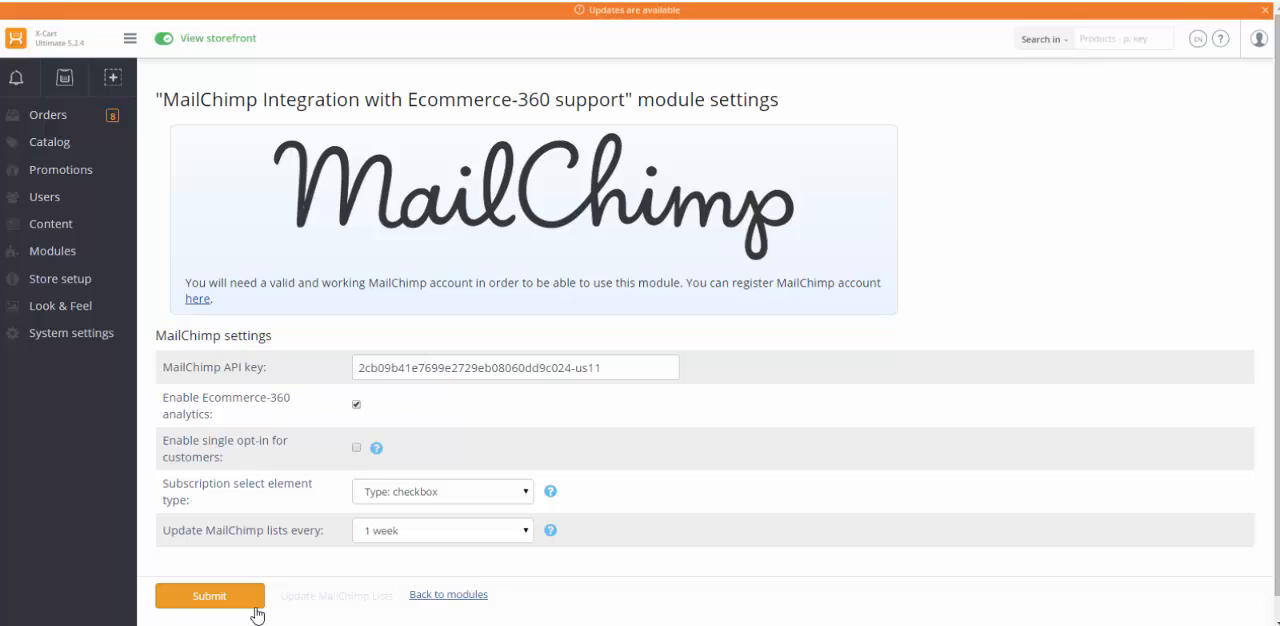
pyautogui.click(209, 595)
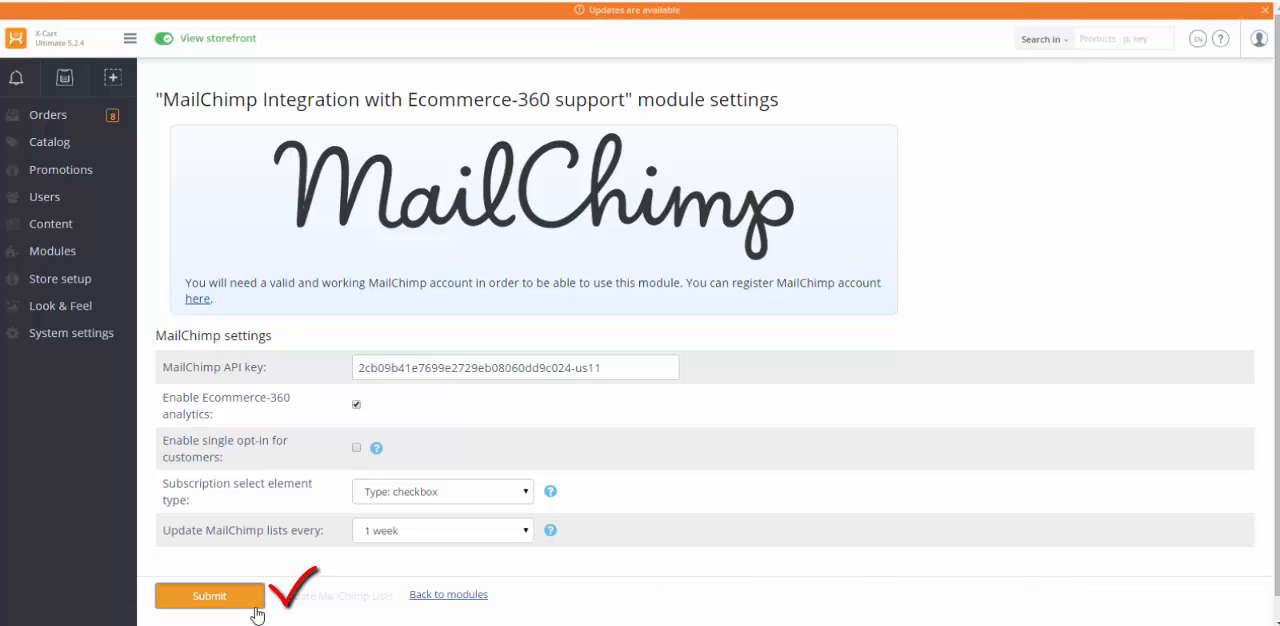
pyautogui.click(209, 595)
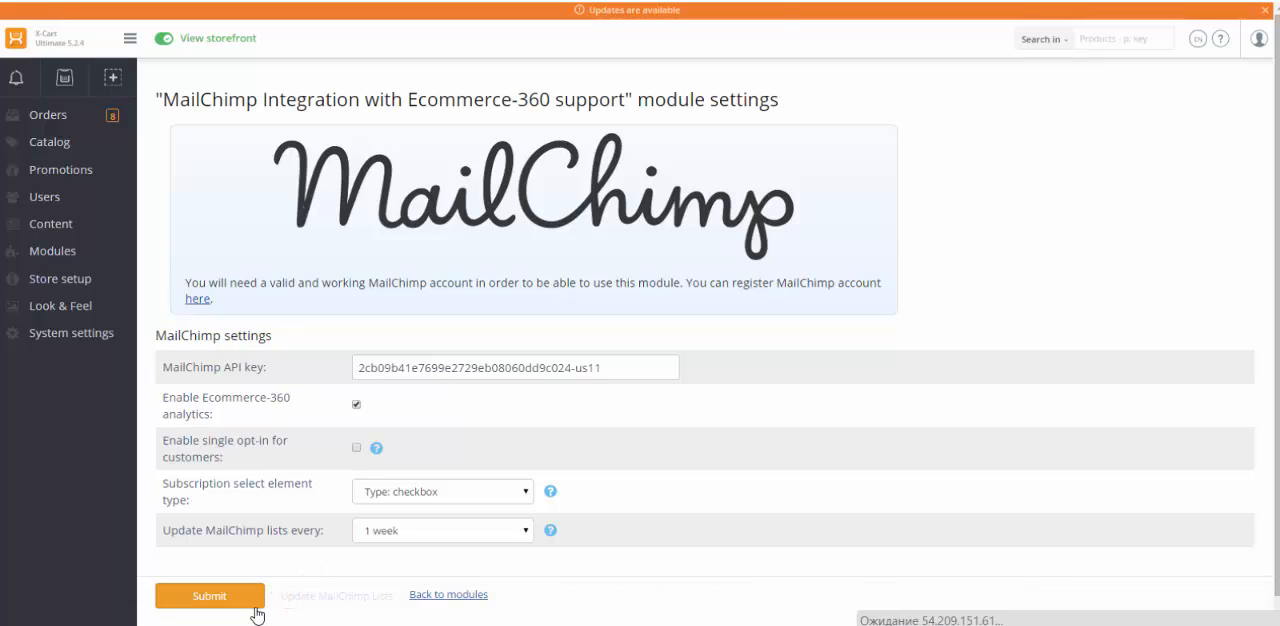
pyautogui.click(209, 595)
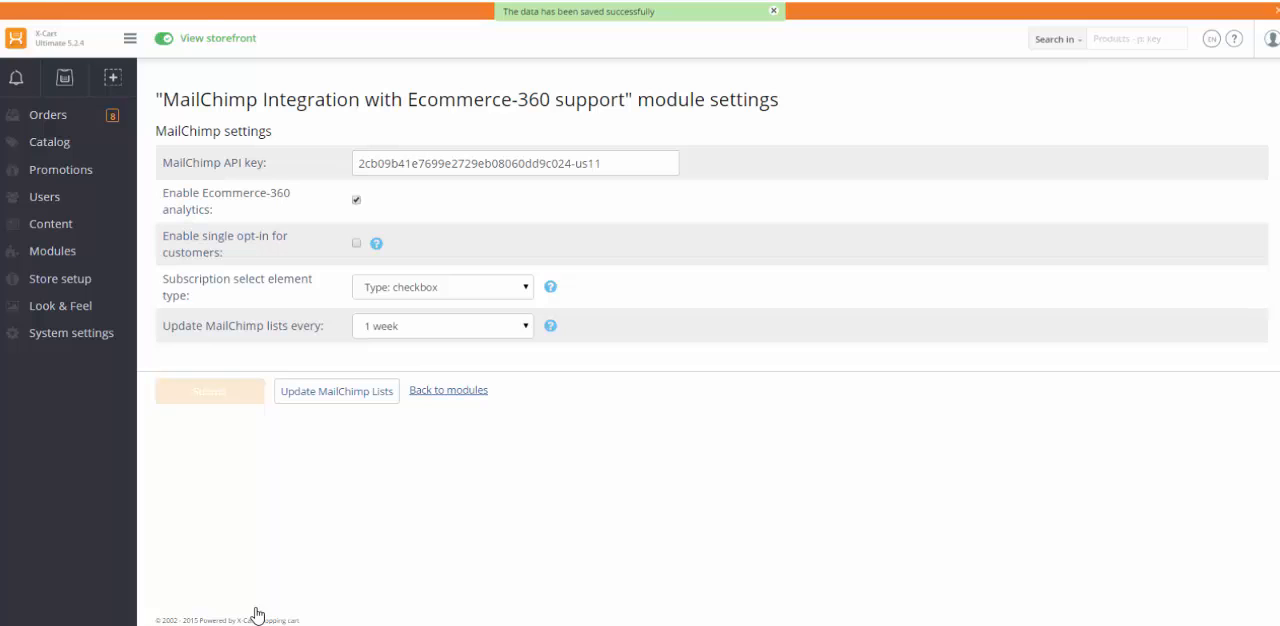
pyautogui.moveTo(349, 480)
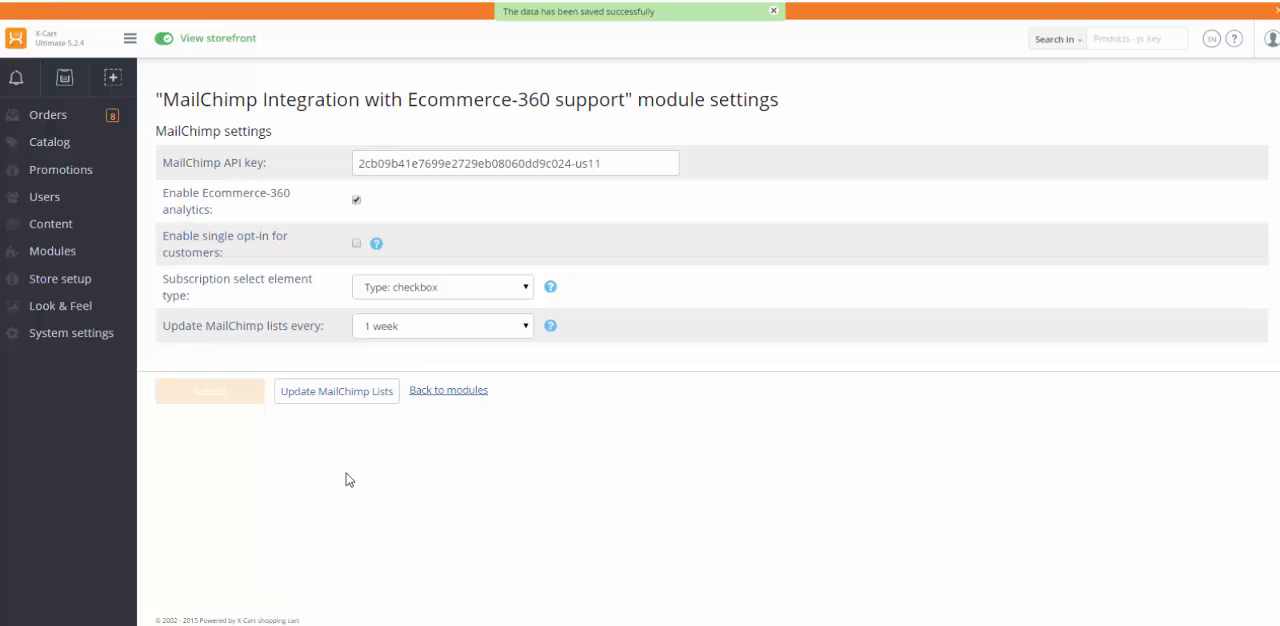
# Import the New Arrivals, Monthly Newsletter and Test lists with Update MailChimp Lists
pyautogui.click(336, 390)
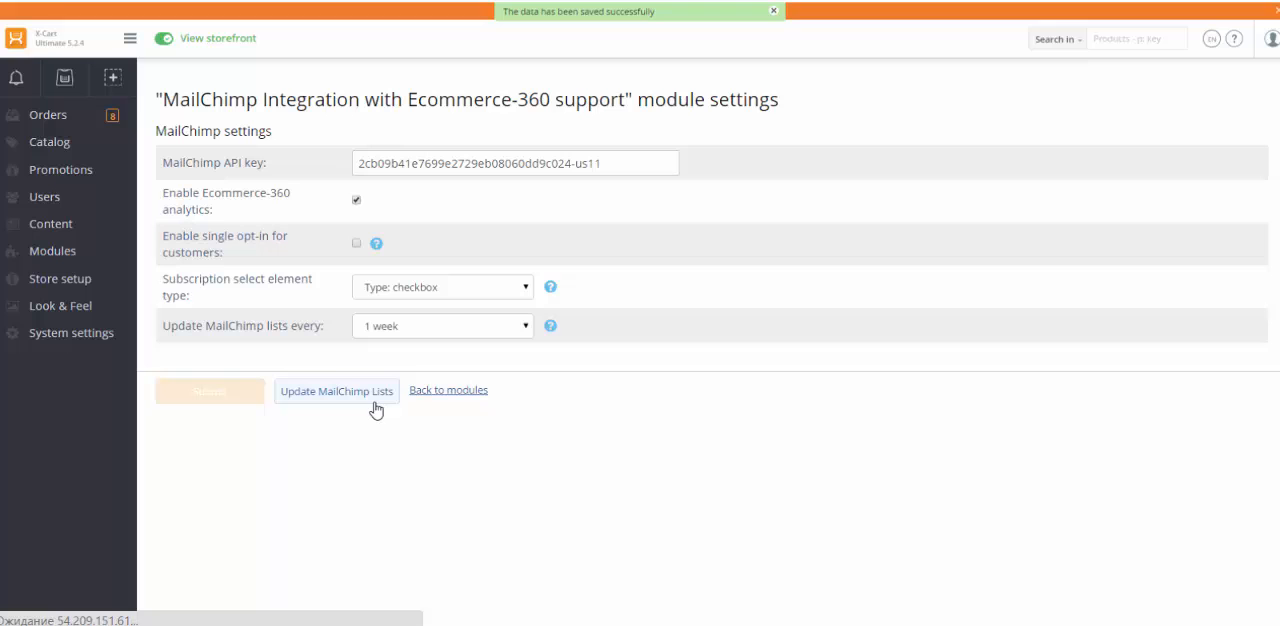
pyautogui.click(336, 390)
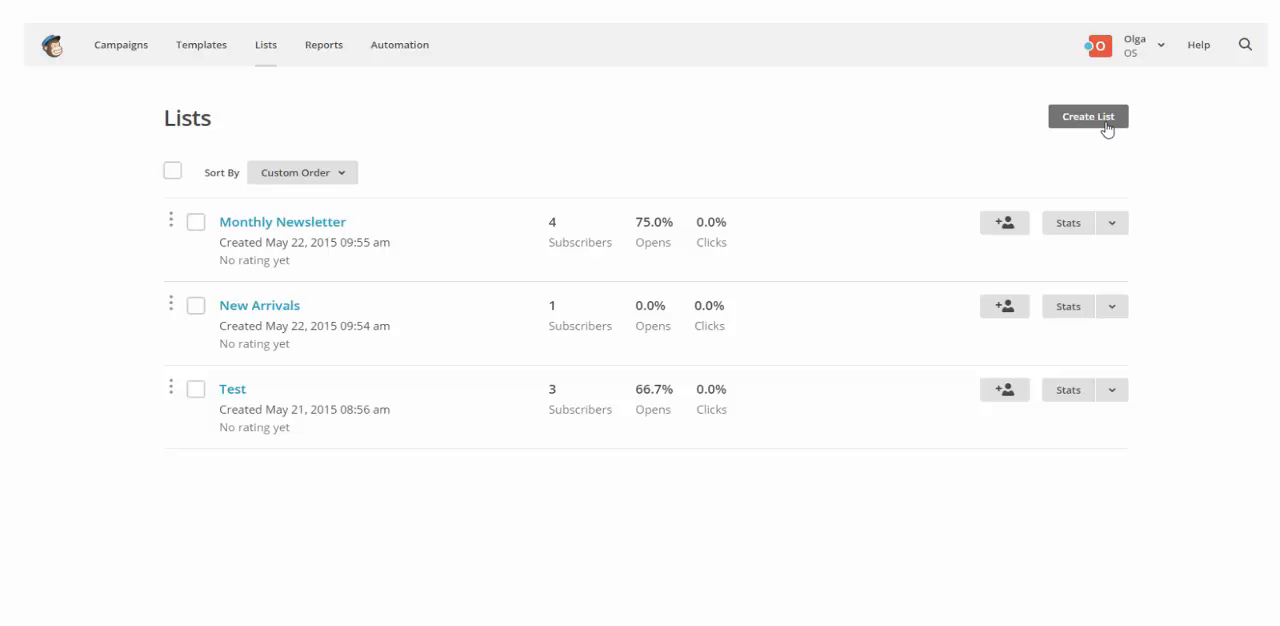
pyautogui.click(1088, 116)
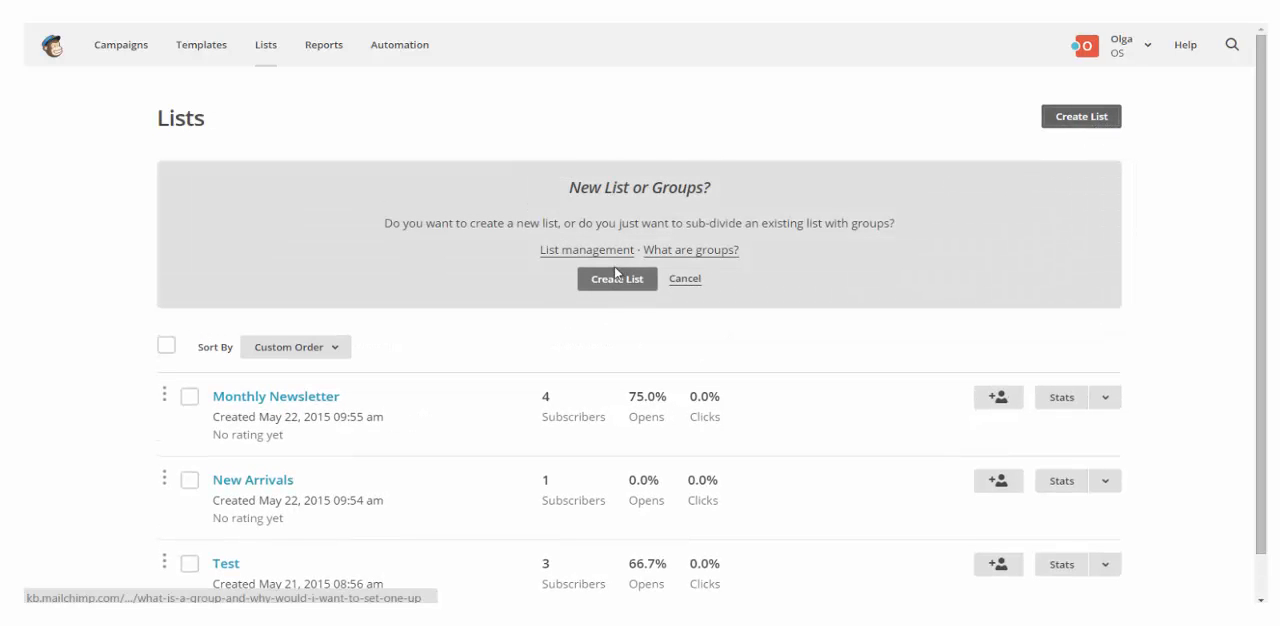
pyautogui.click(684, 278)
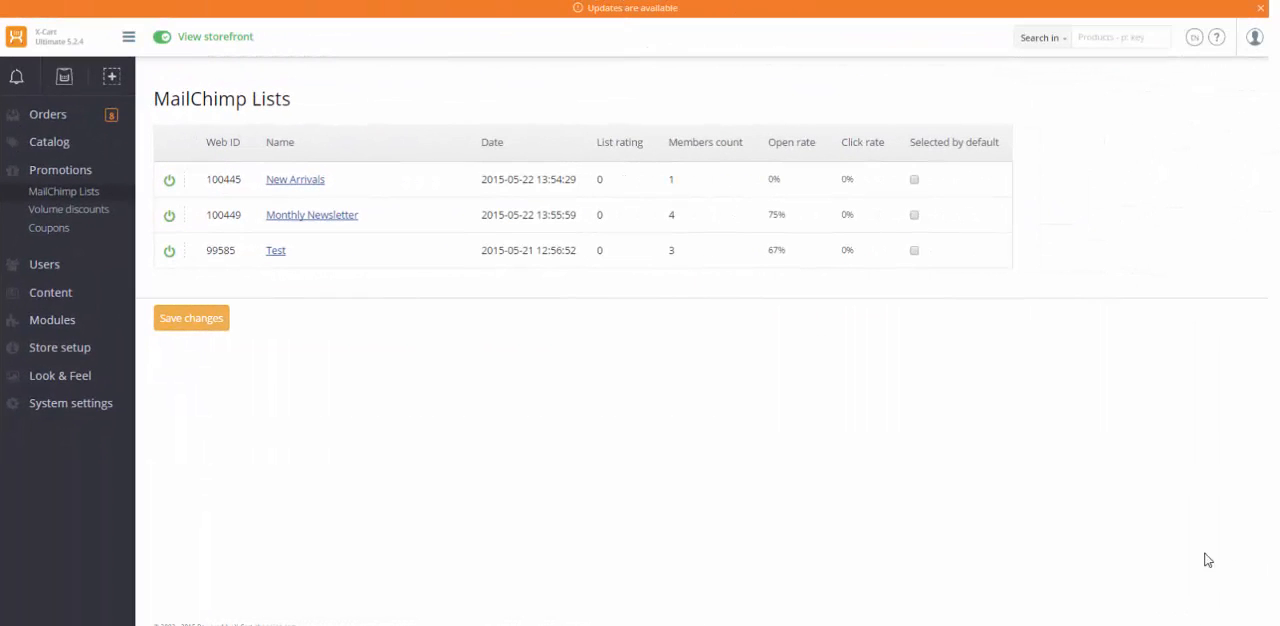
pyautogui.moveTo(1018, 309)
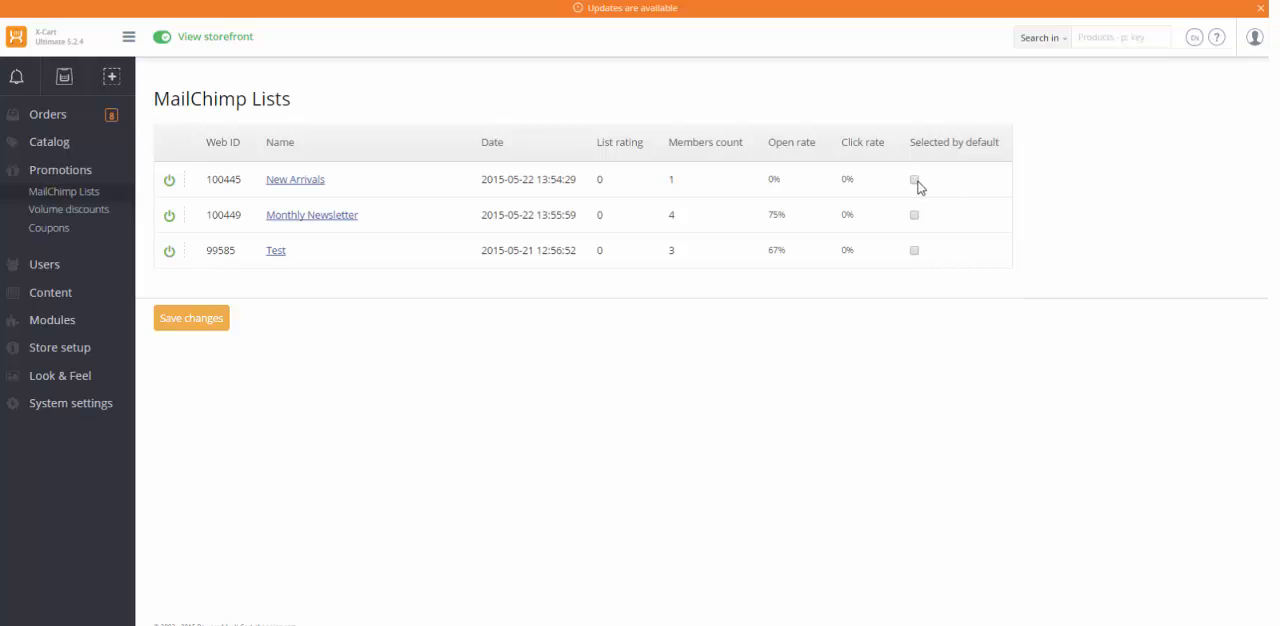
# Tick 'Selected by default' for New Arrivals and Test, then save the changes
pyautogui.click(914, 179)
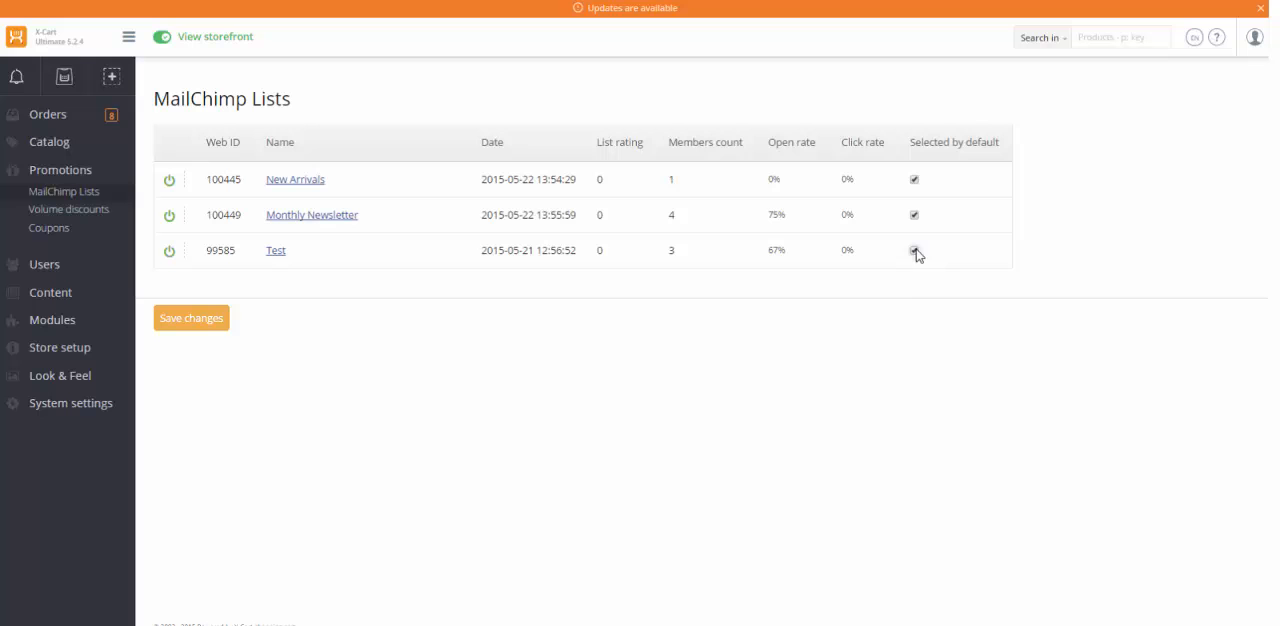
pyautogui.click(914, 250)
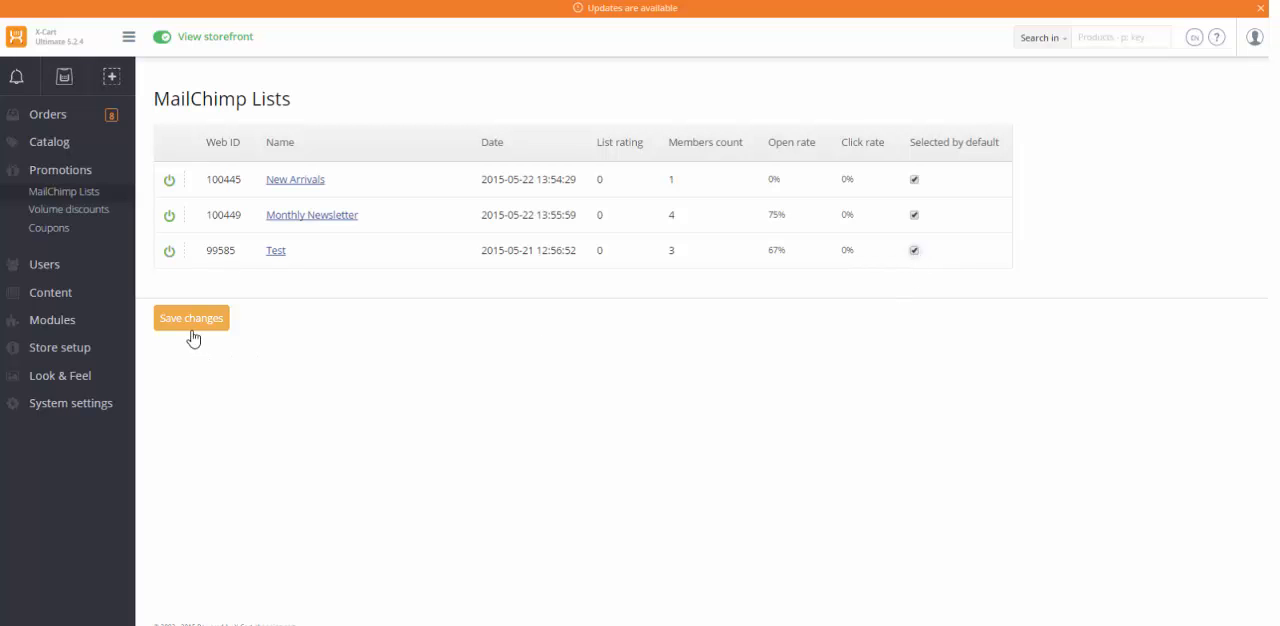
pyautogui.click(213, 37)
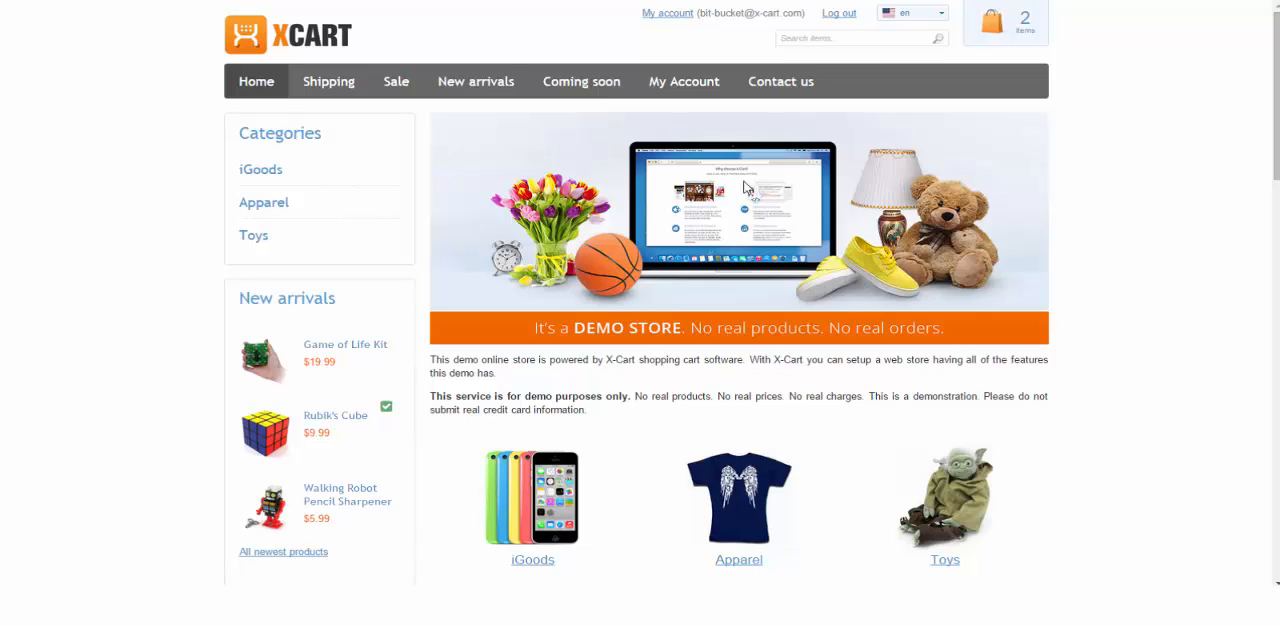
# Open My Account from the storefront's top navigation bar
pyautogui.click(684, 81)
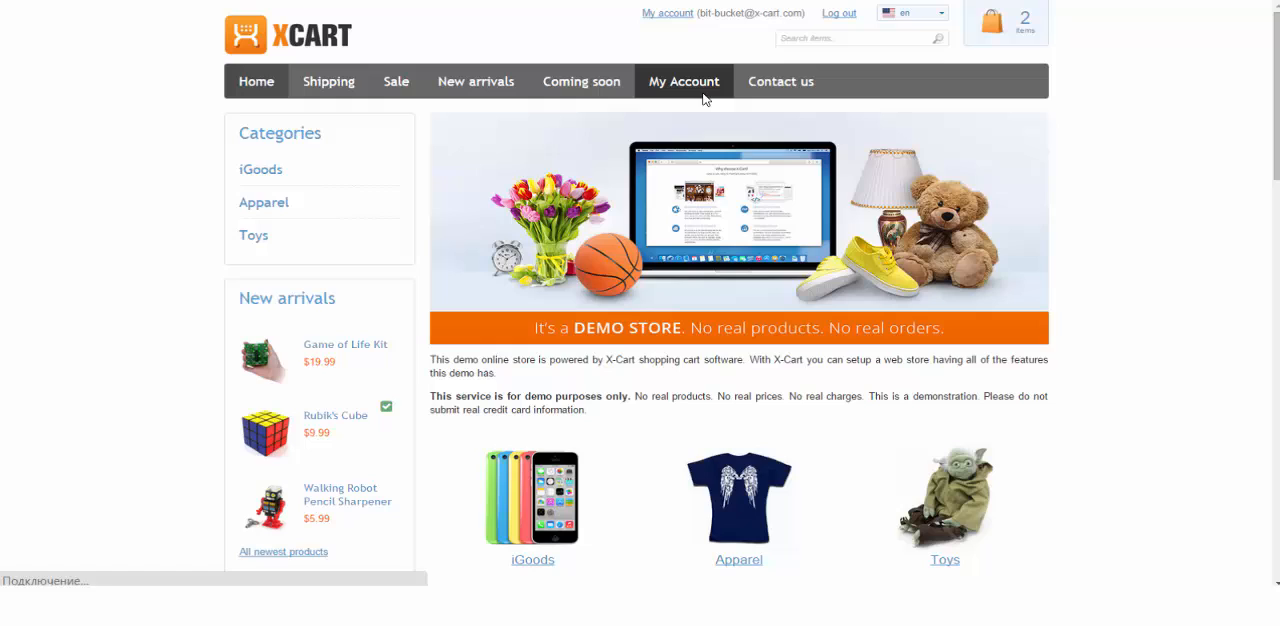
pyautogui.click(683, 81)
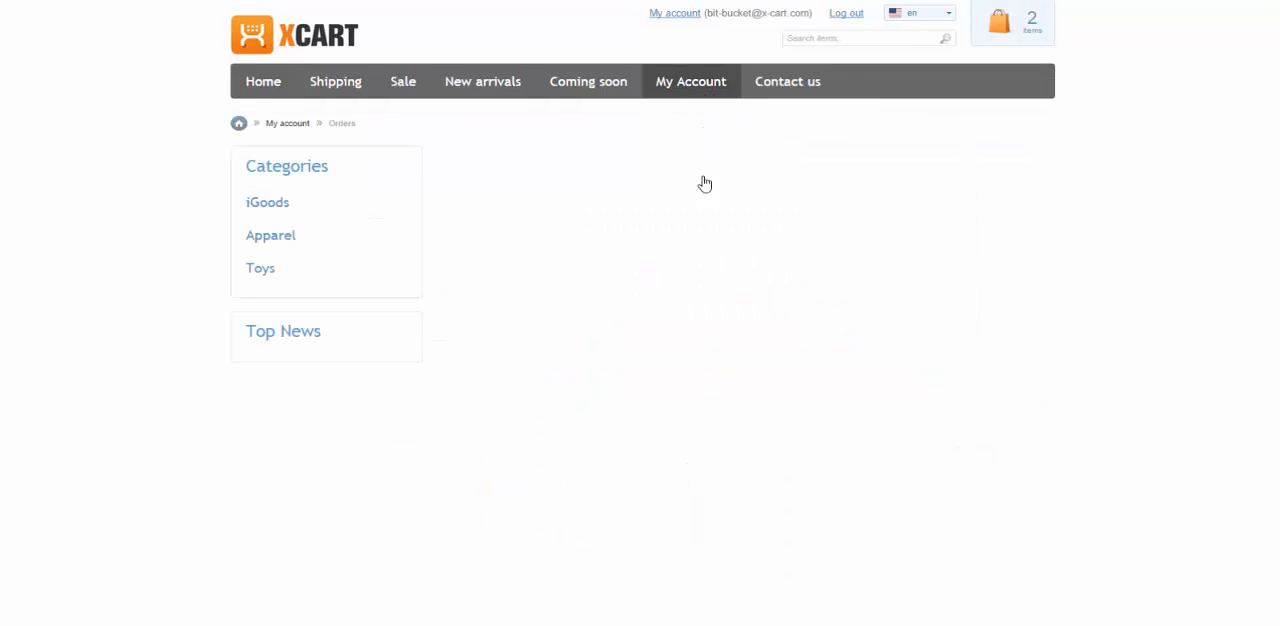
# Add the Monthly Newsletter subscription, then start checkout from the cart dropdown
pyautogui.click(713, 188)
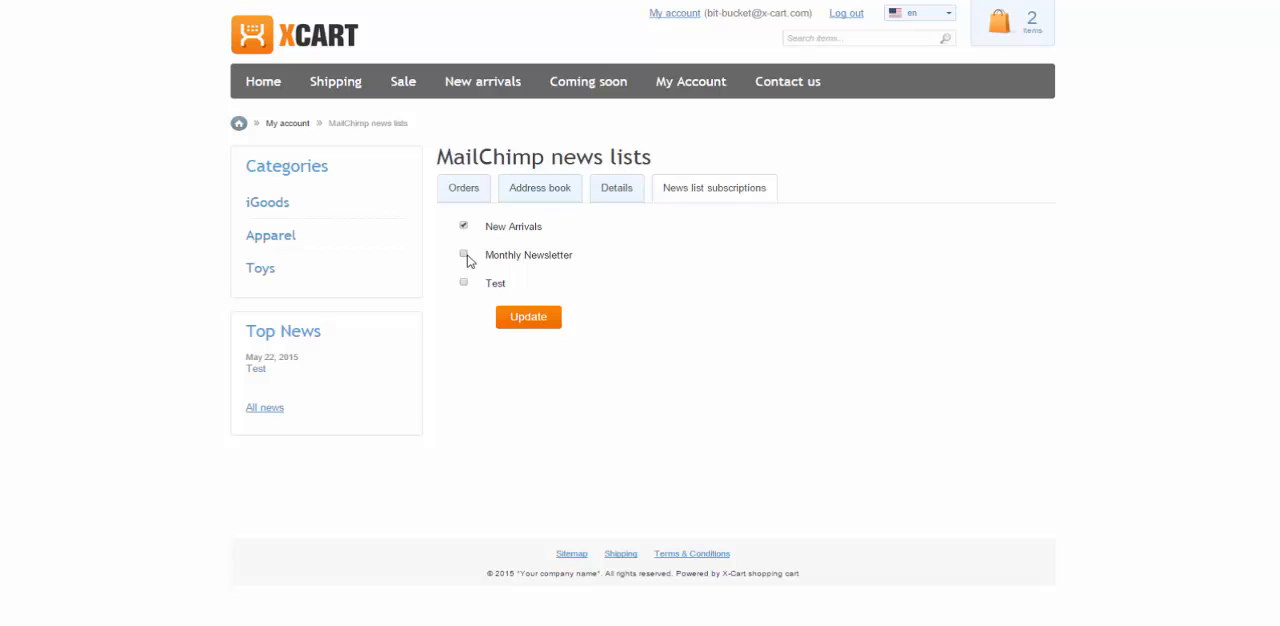
pyautogui.click(463, 255)
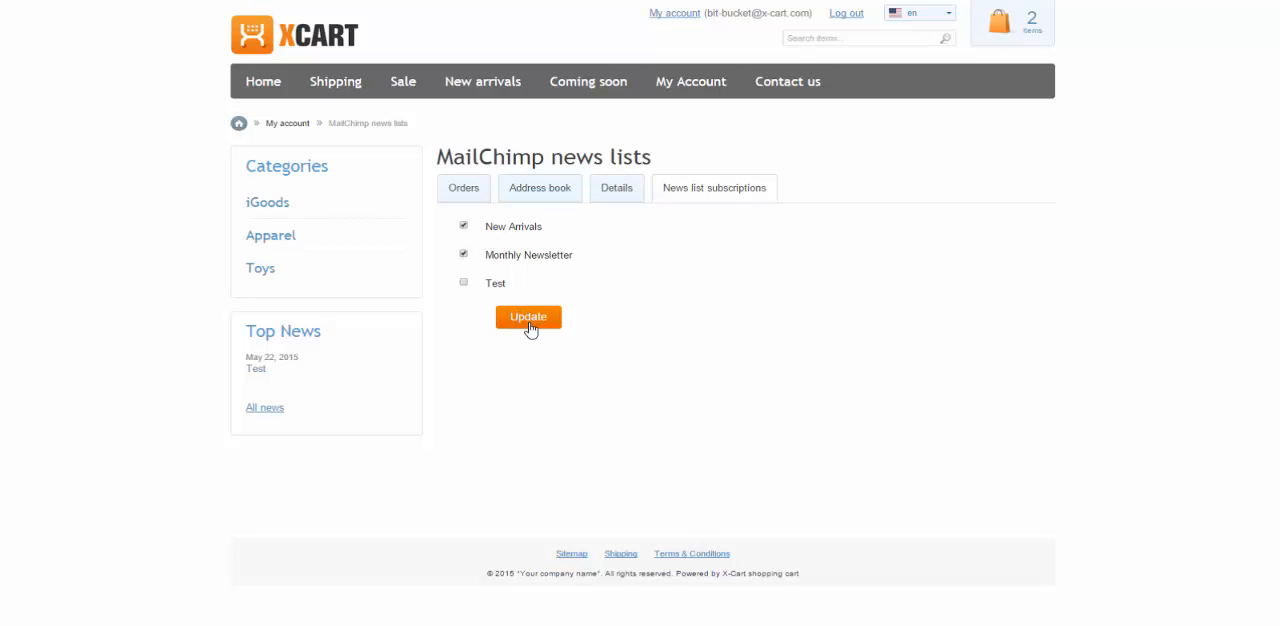
pyautogui.moveTo(954, 248)
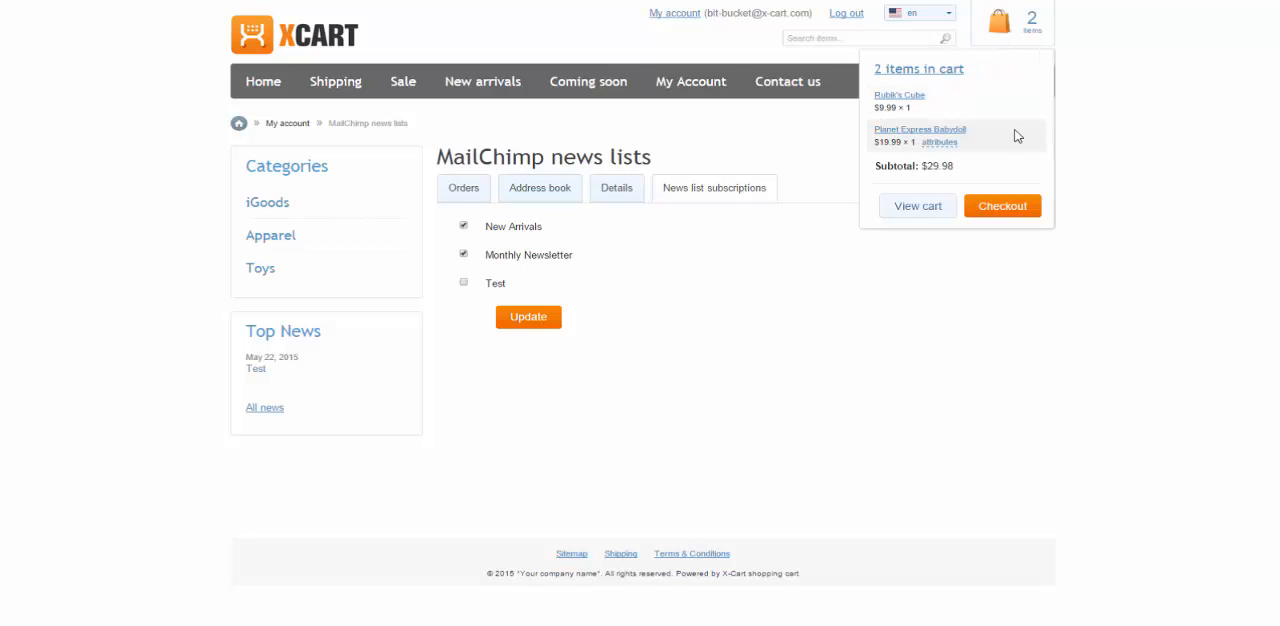
pyautogui.click(1001, 205)
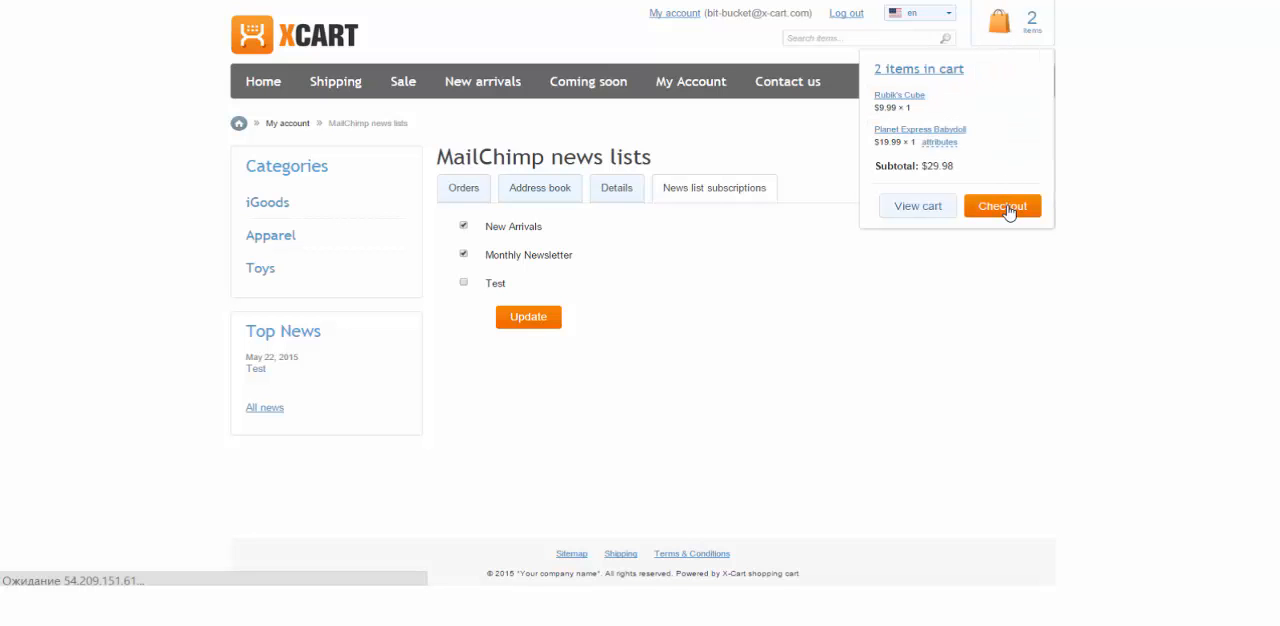
pyautogui.click(1002, 205)
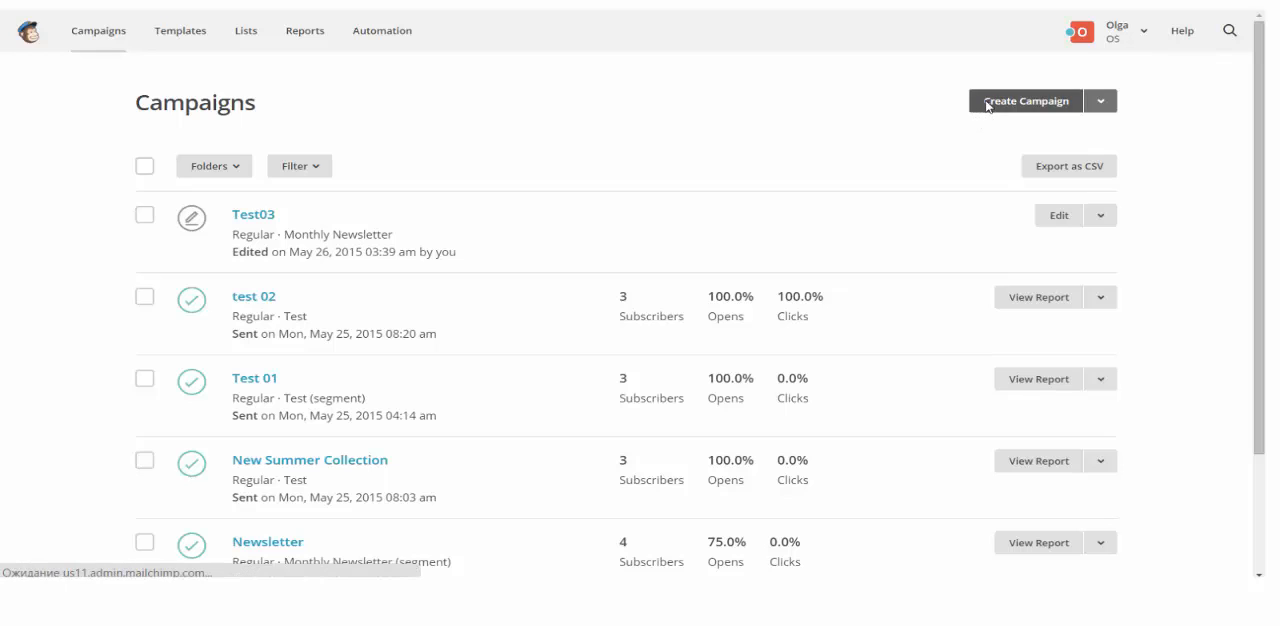
# Draft a regular campaign to a new Monthly Newsletter segment filtered by Signup Source
pyautogui.click(1024, 101)
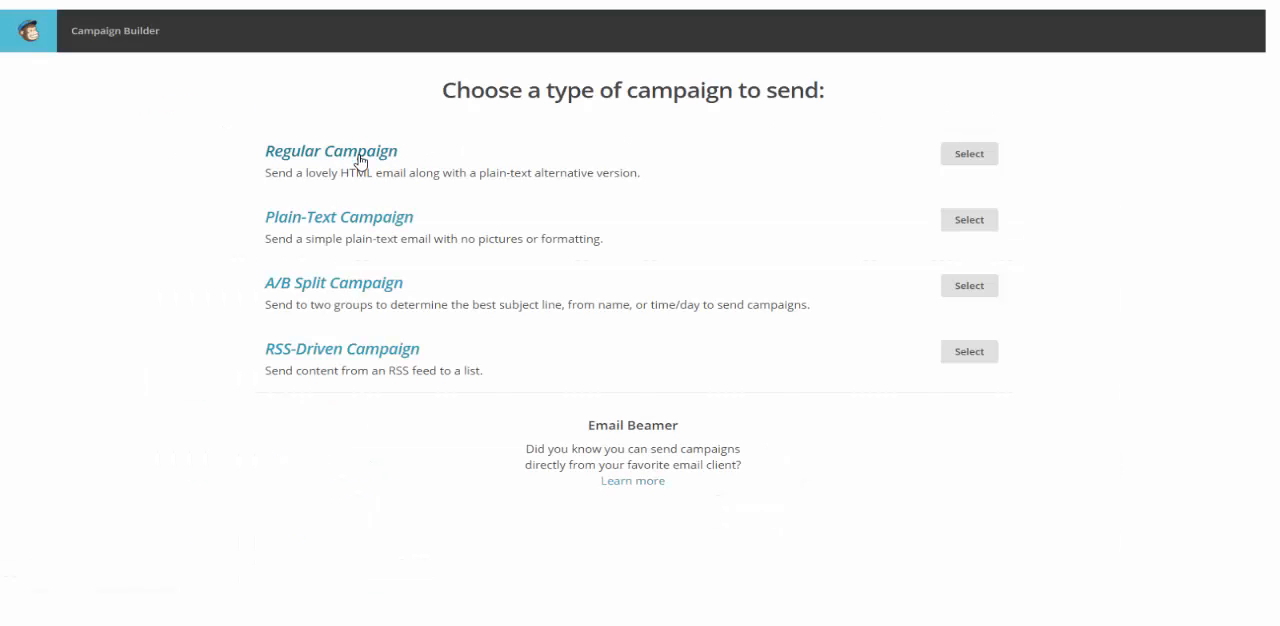
pyautogui.click(968, 153)
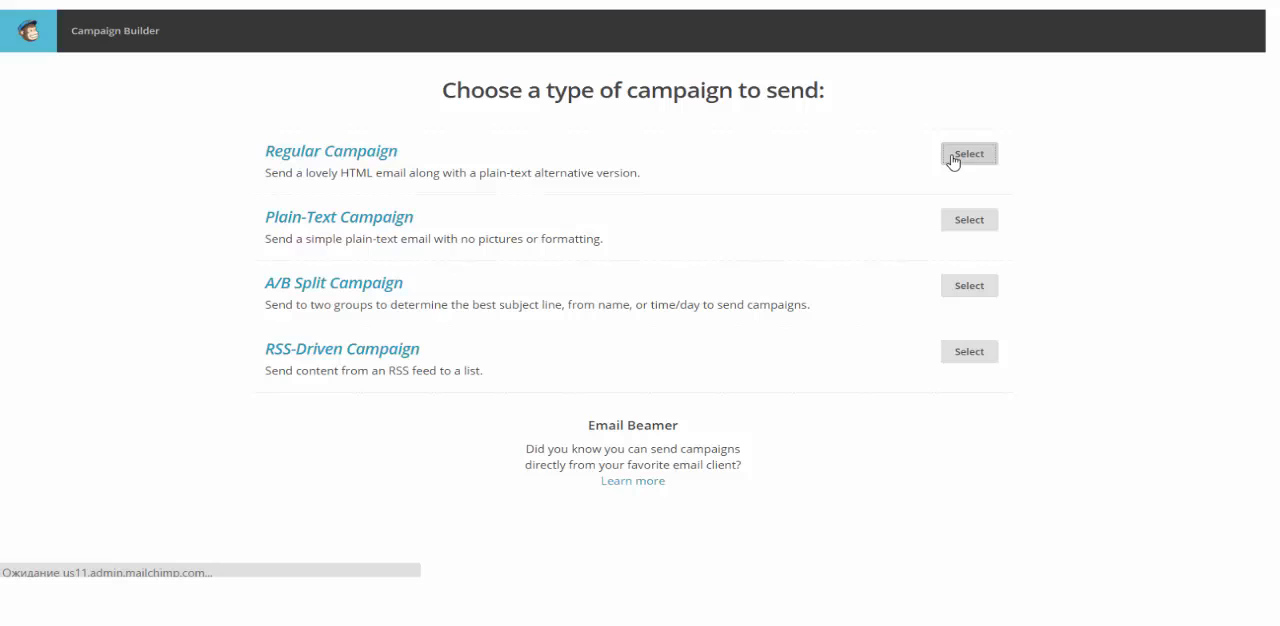
pyautogui.click(968, 153)
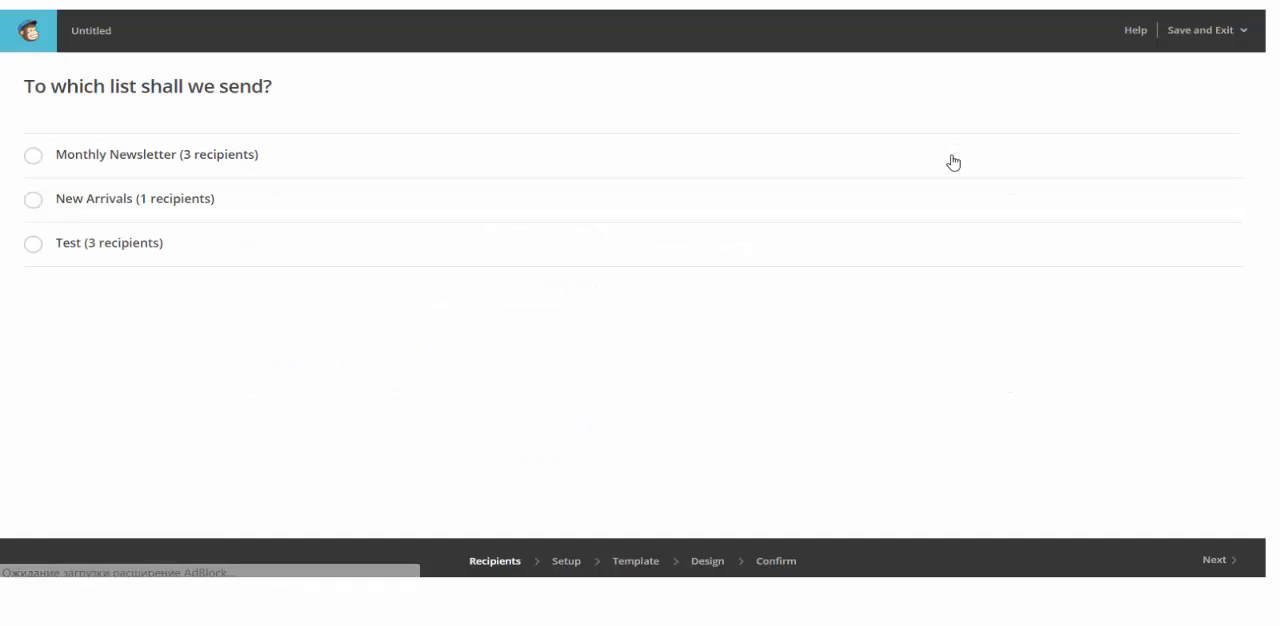
pyautogui.click(33, 155)
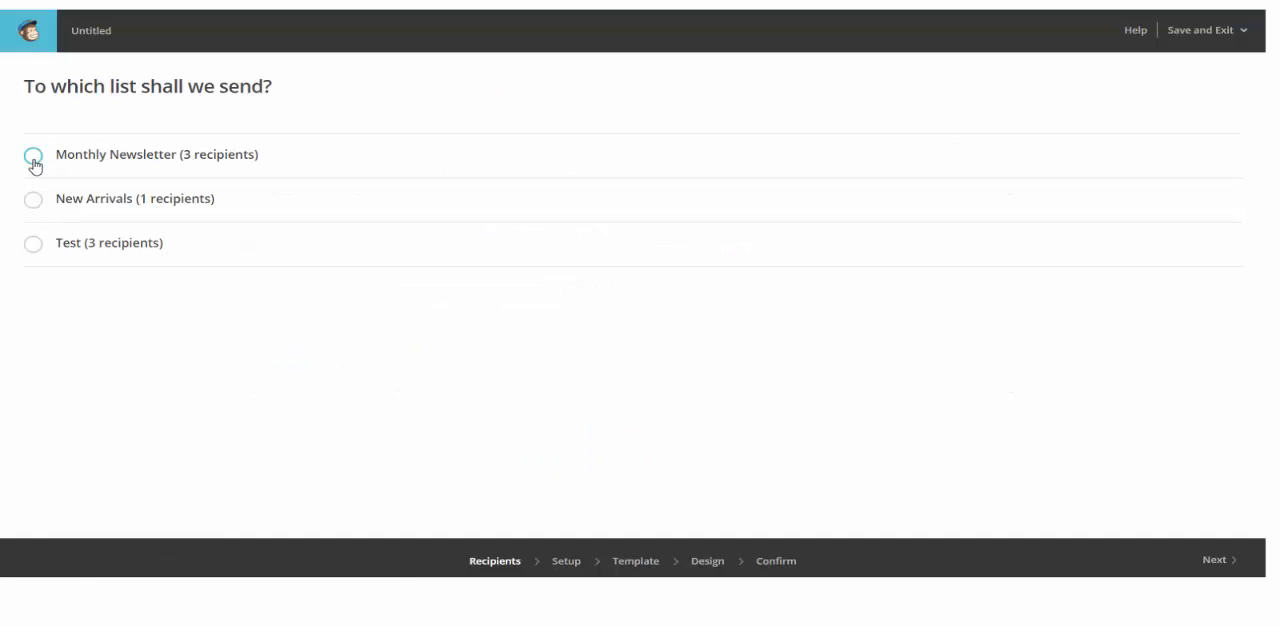
pyautogui.click(33, 155)
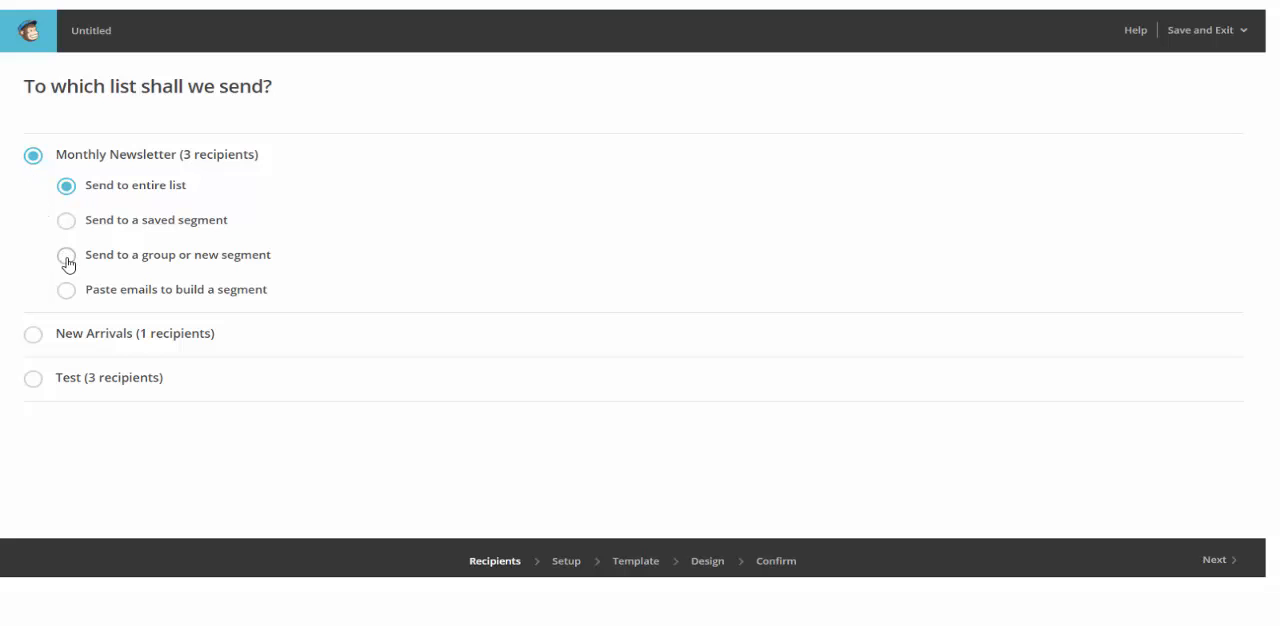
pyautogui.click(66, 256)
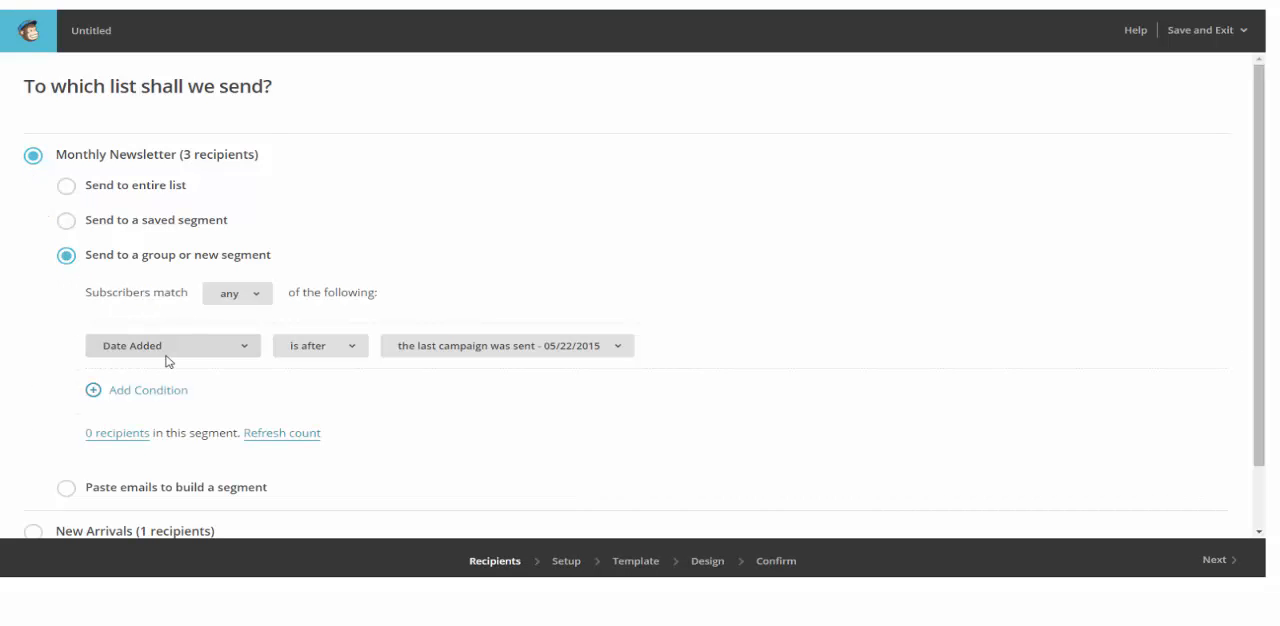
pyautogui.click(172, 345)
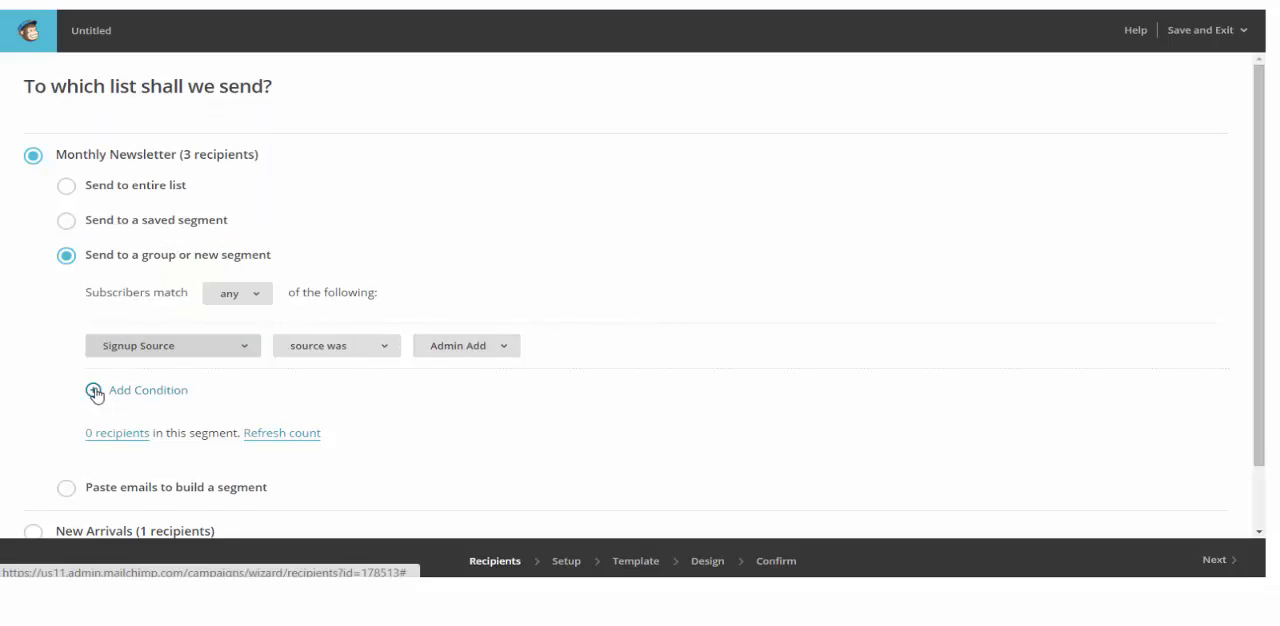
pyautogui.click(95, 390)
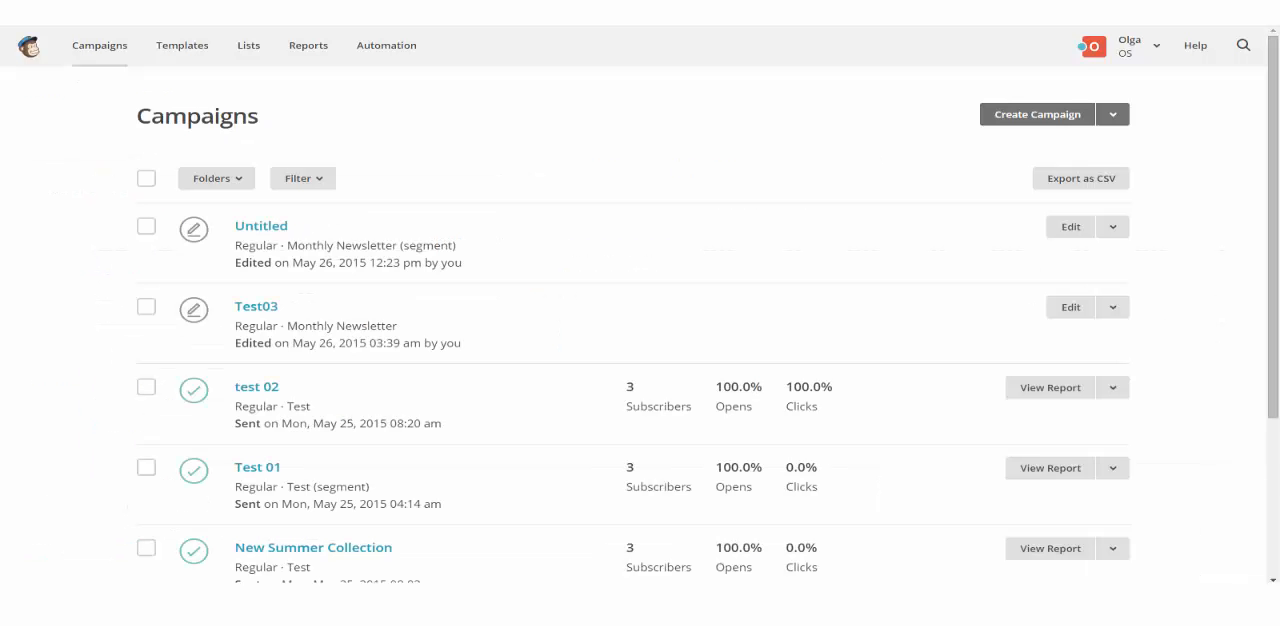
pyautogui.moveTo(615, 518)
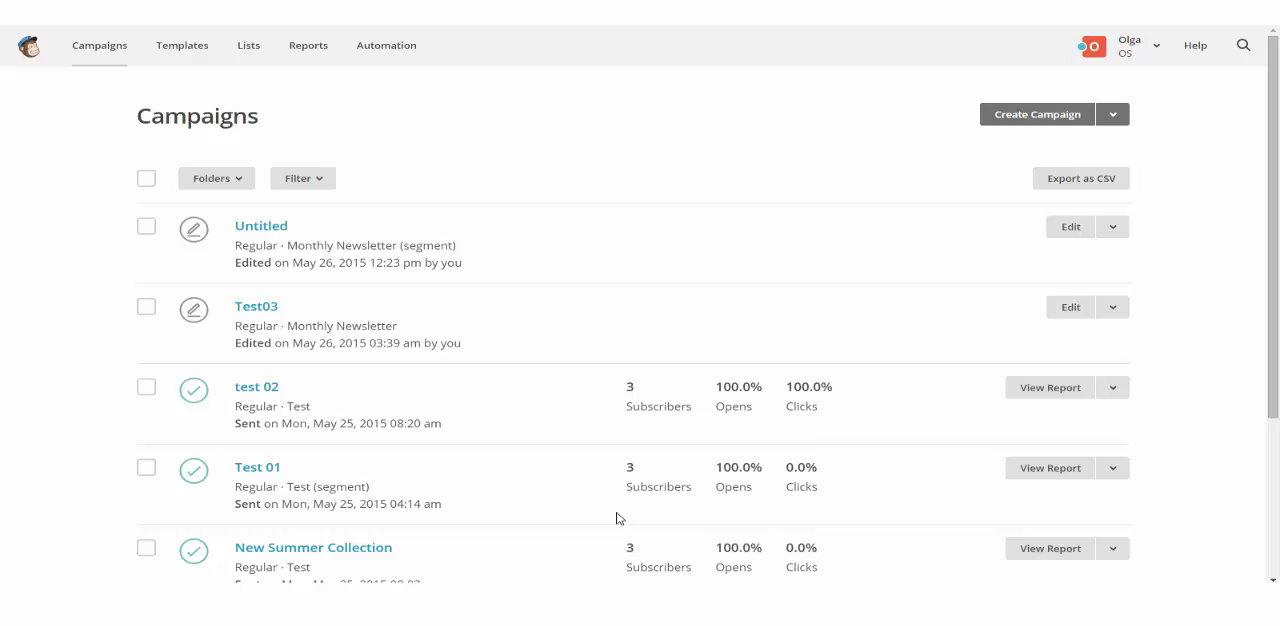
# Scroll the Campaigns list and view the Newsletter campaign's report
pyautogui.scroll(-3)
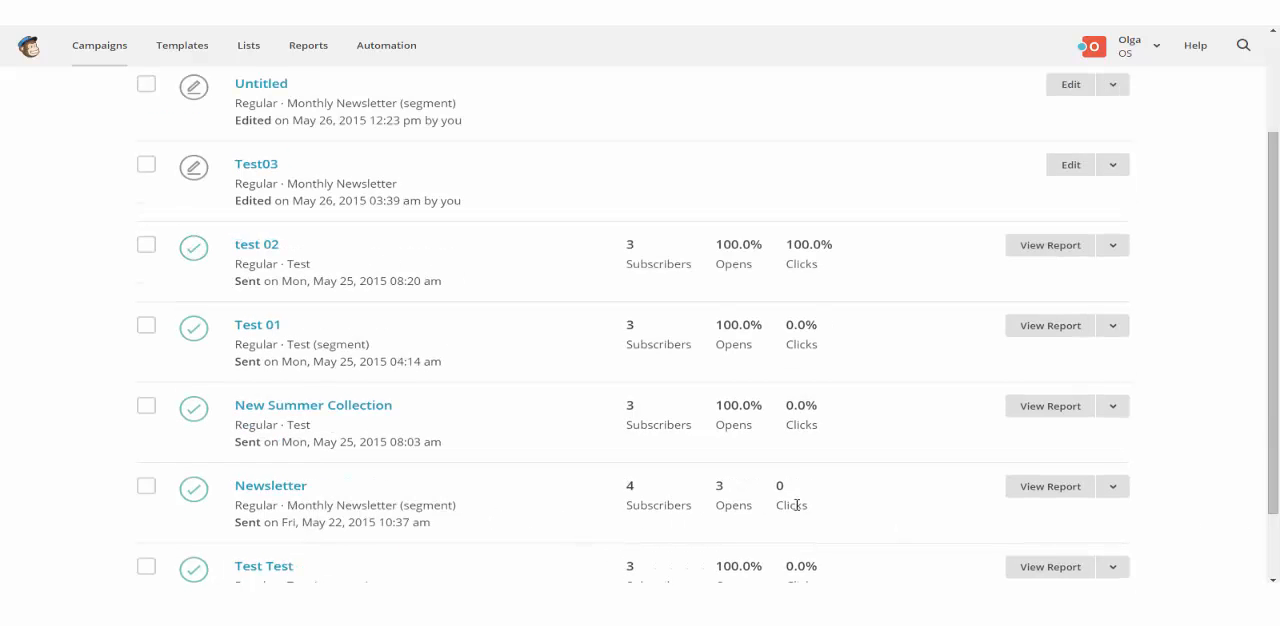
pyautogui.click(1049, 486)
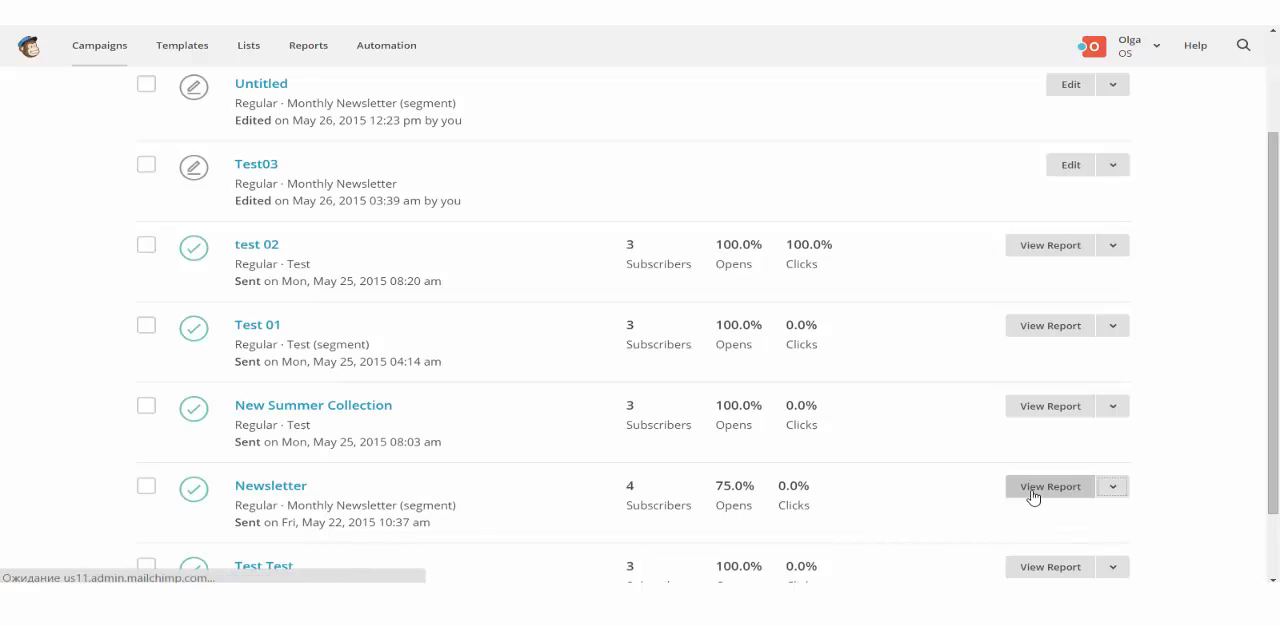
pyautogui.click(1049, 486)
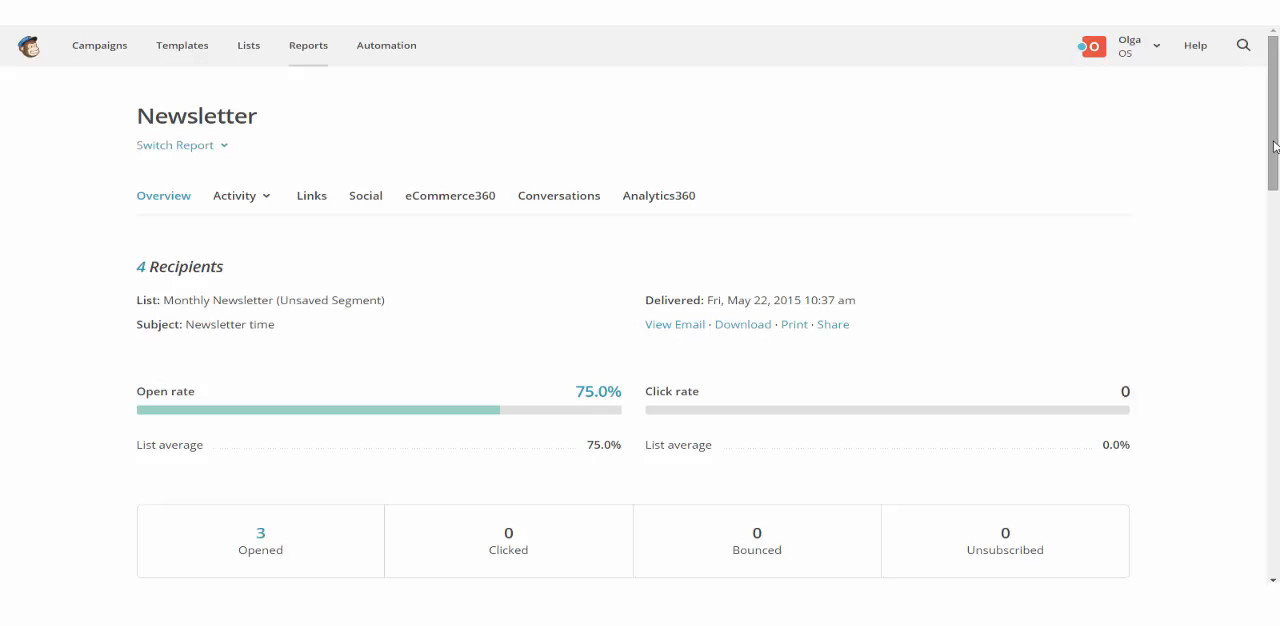
pyautogui.scroll(-3)
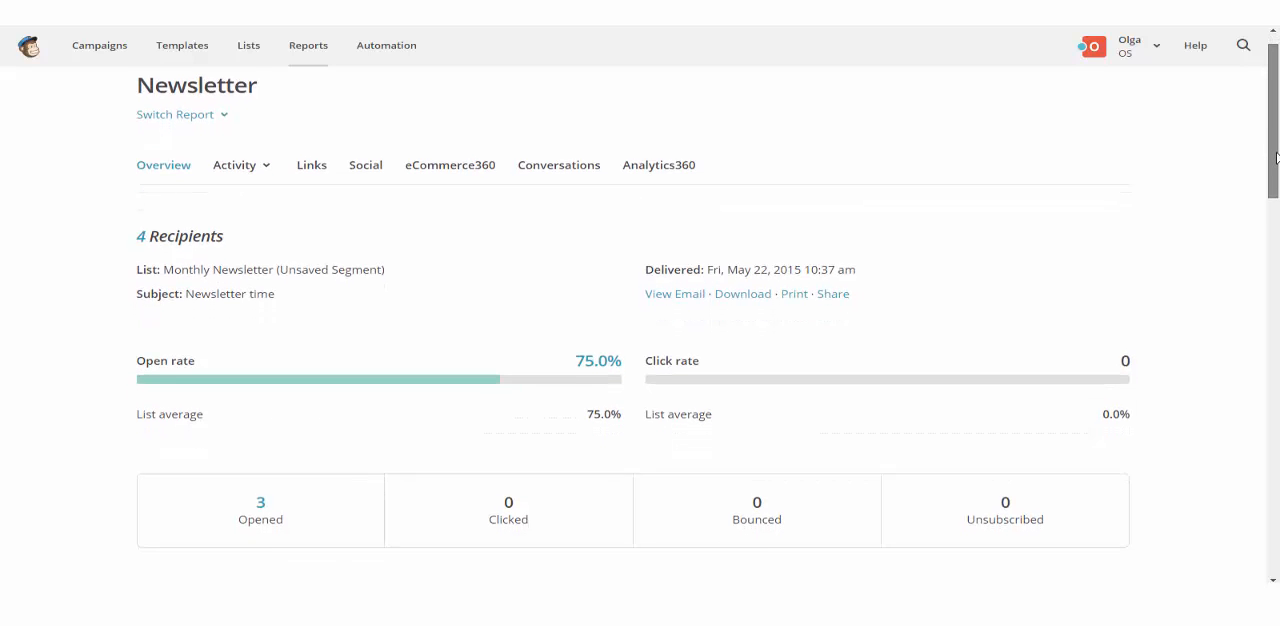
pyautogui.scroll(-3)
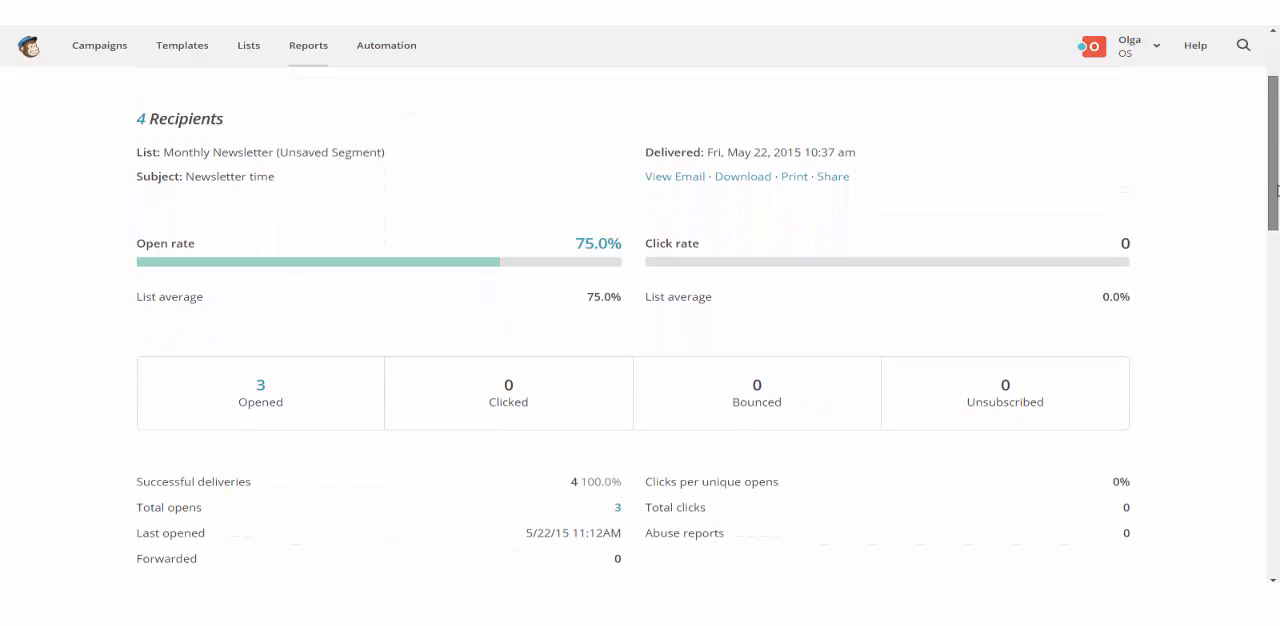
pyautogui.scroll(-3)
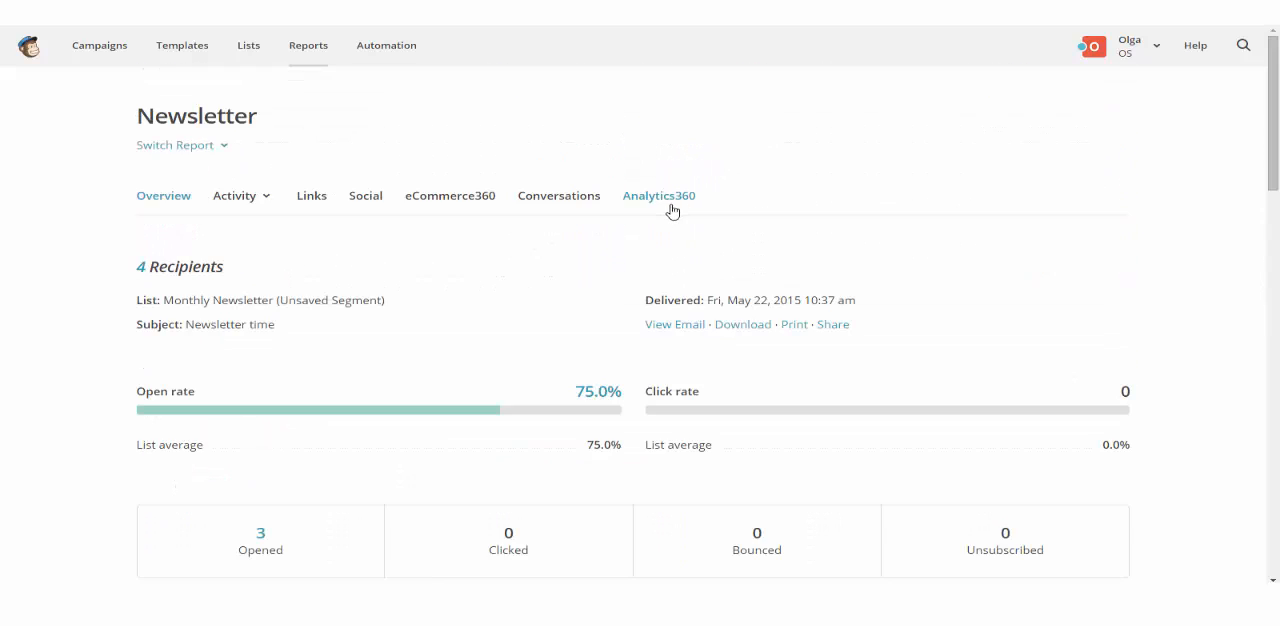
pyautogui.moveTo(450, 195)
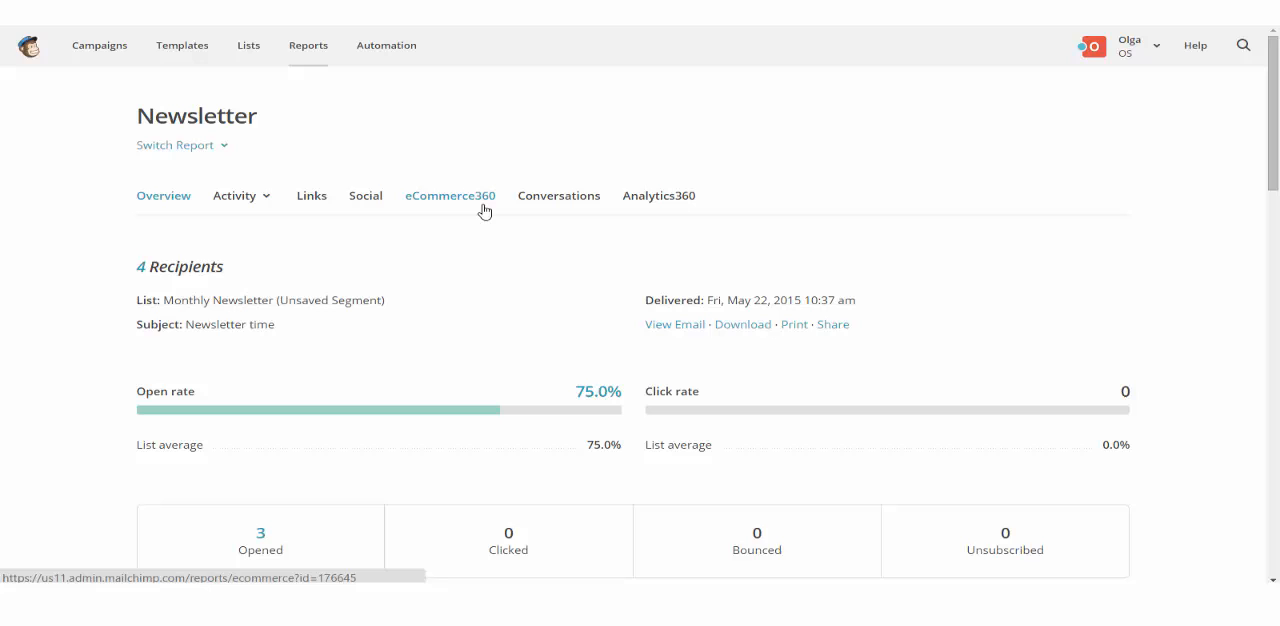